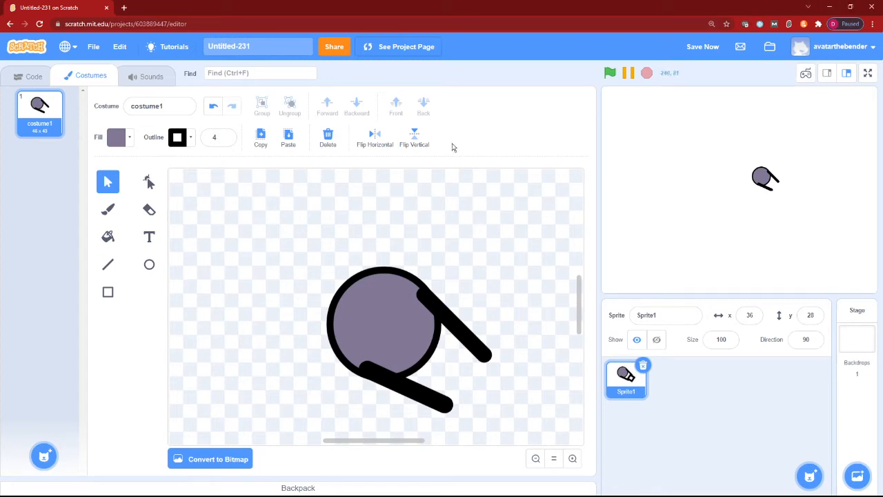
# Preview the stage full size, save the project and retitle it 'Grapple Gun'.
pyautogui.click(33, 76)
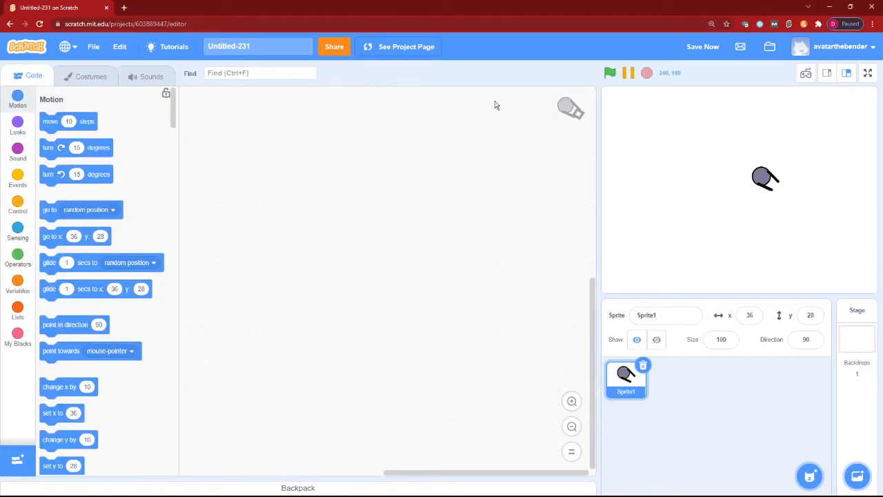
pyautogui.click(868, 72)
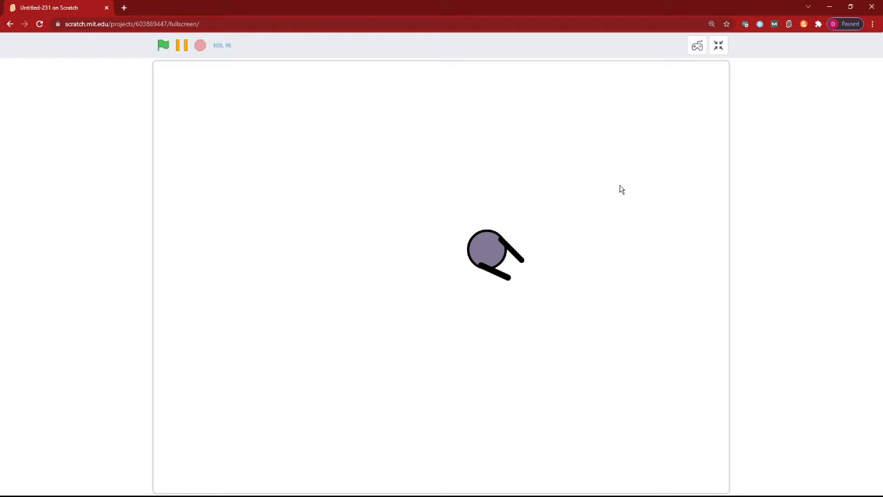
pyautogui.click(717, 46)
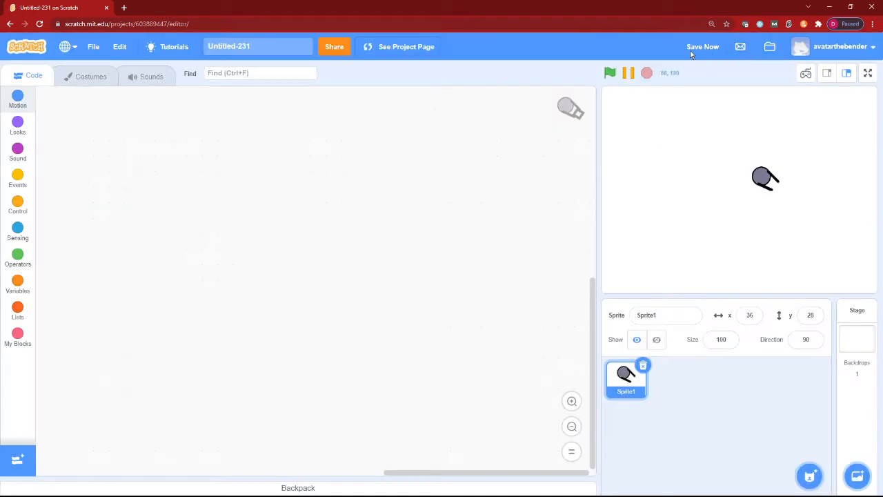
pyautogui.click(702, 47)
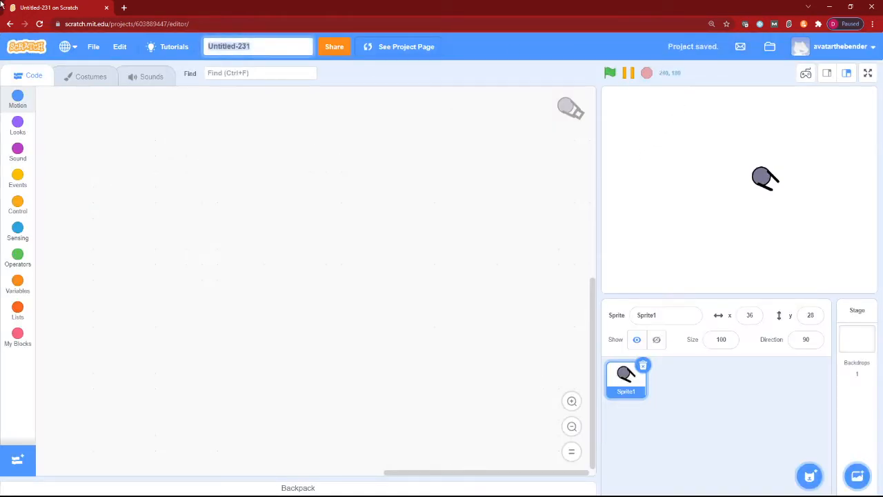
pyautogui.write('G')
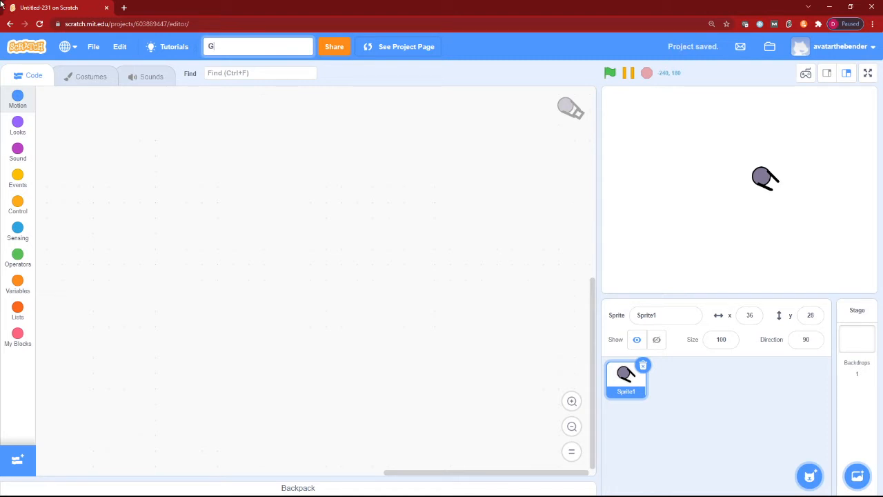
pyautogui.write('rapple Gun')
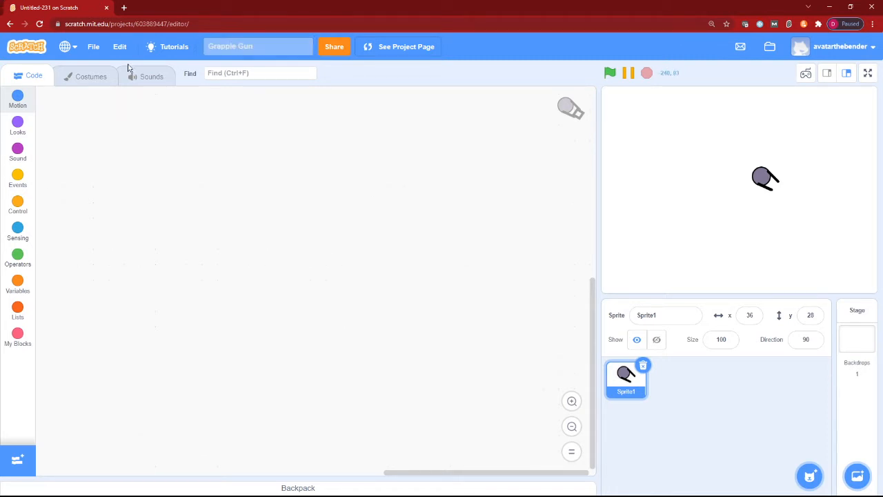
# Rename the sprite to 'Player'.
pyautogui.click(16, 99)
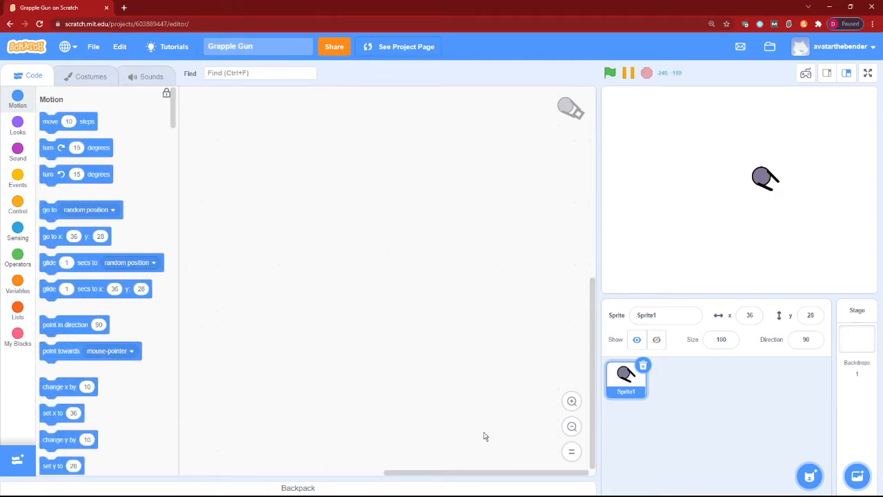
pyautogui.click(665, 314)
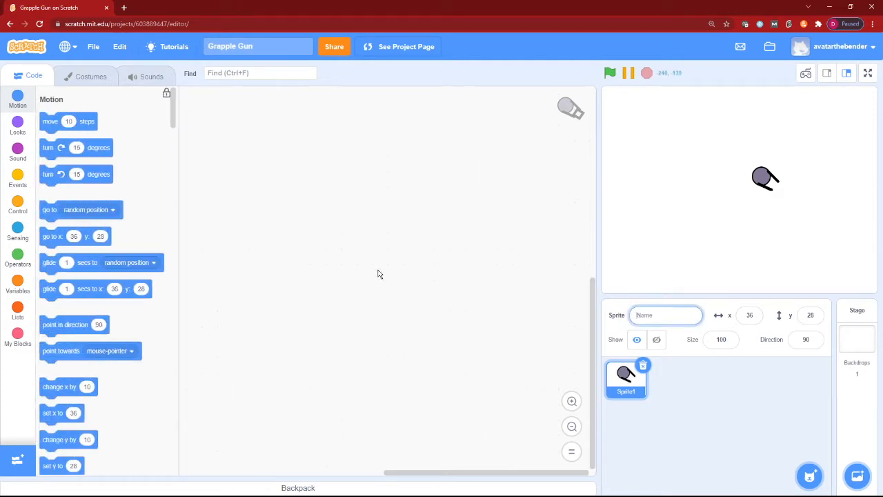
pyautogui.write('Scratch')
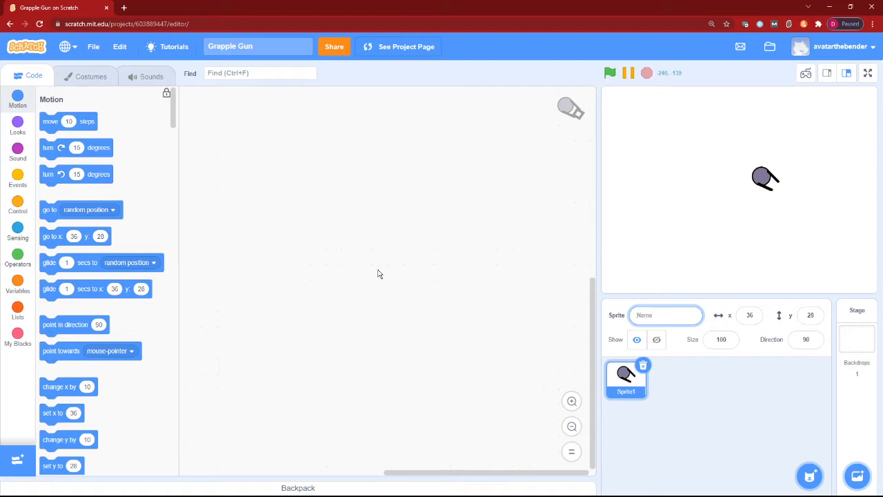
pyautogui.write('Player')
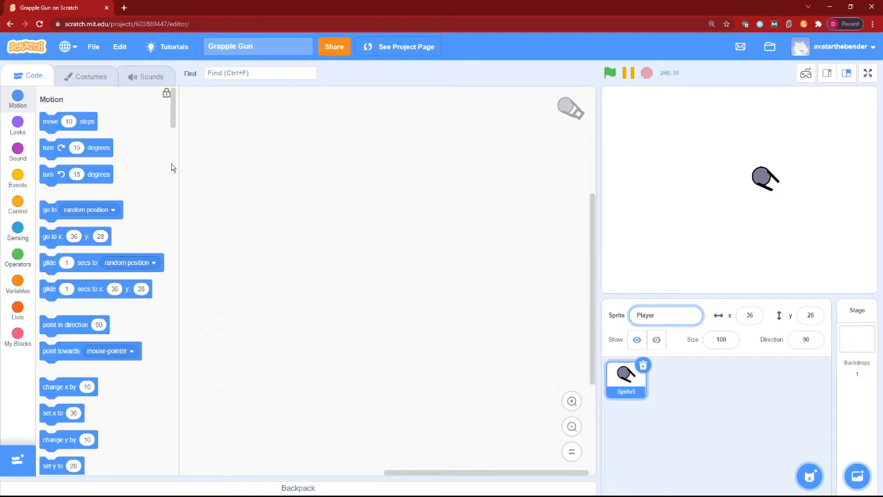
# Rotate the grapple-gun costume so its barrels face right.
pyautogui.click(91, 76)
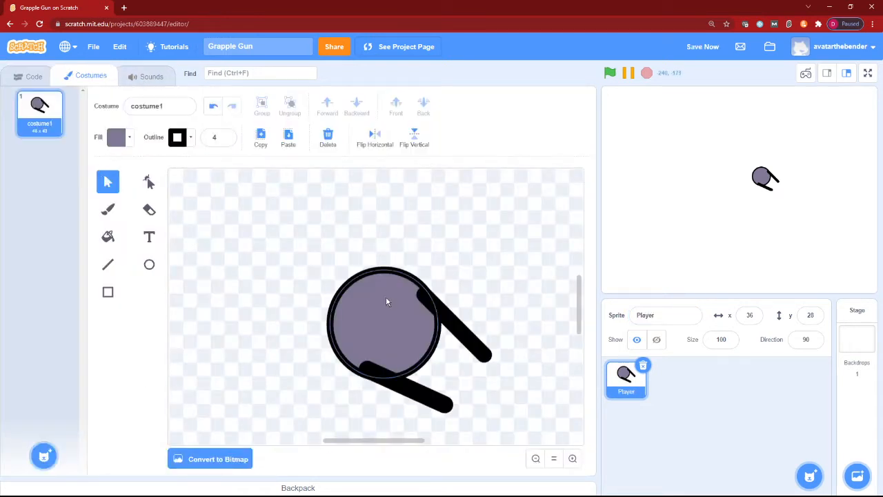
pyautogui.click(411, 386)
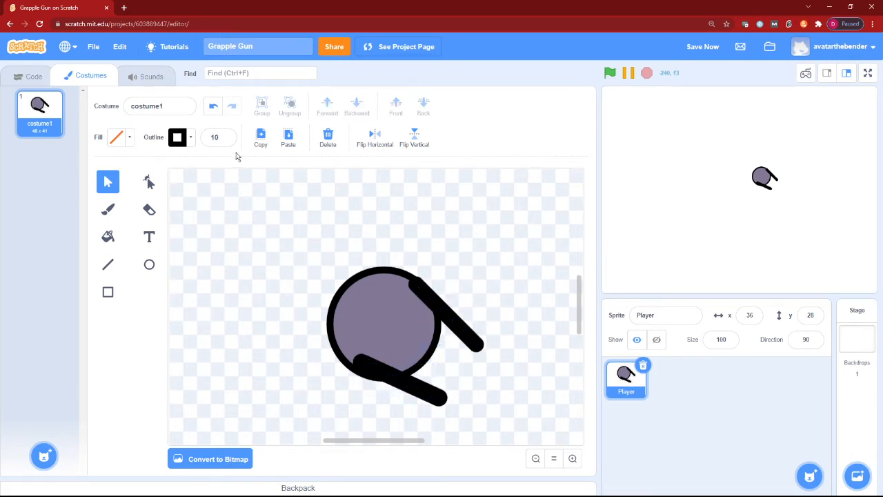
pyautogui.click(33, 76)
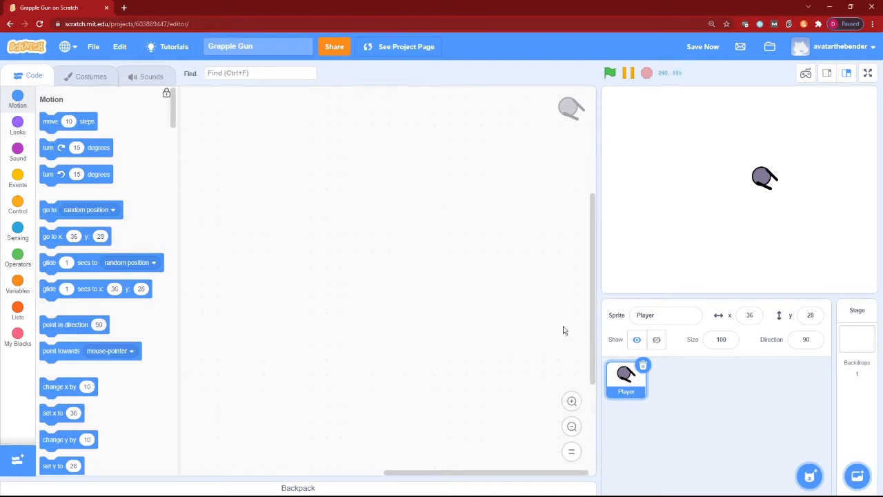
pyautogui.click(91, 76)
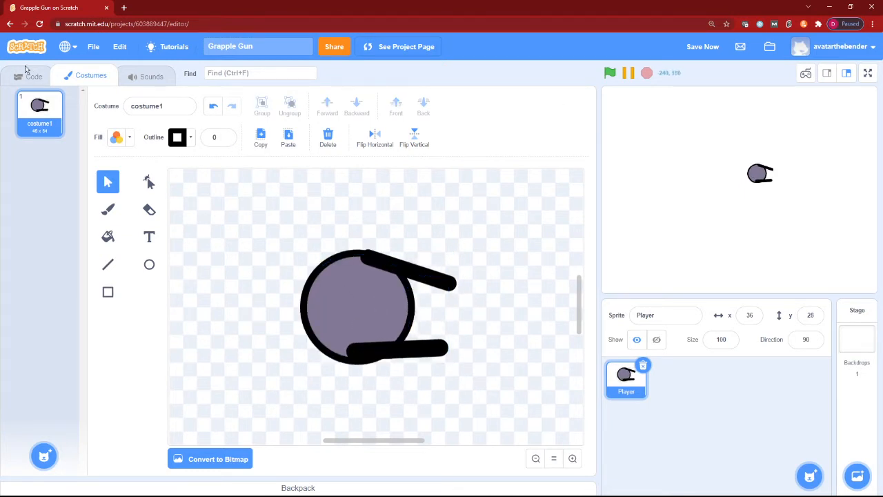
# Create a new painted sprite and set up the Line tool with a thicker width.
pyautogui.click(28, 74)
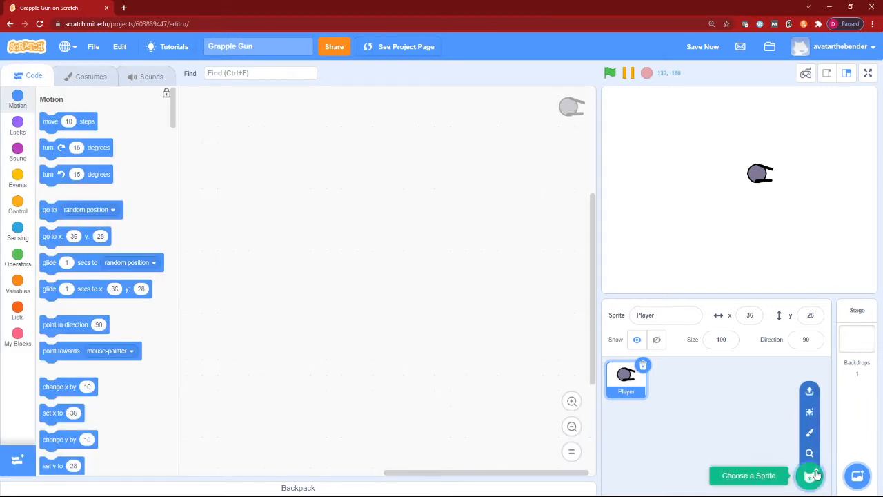
pyautogui.click(808, 474)
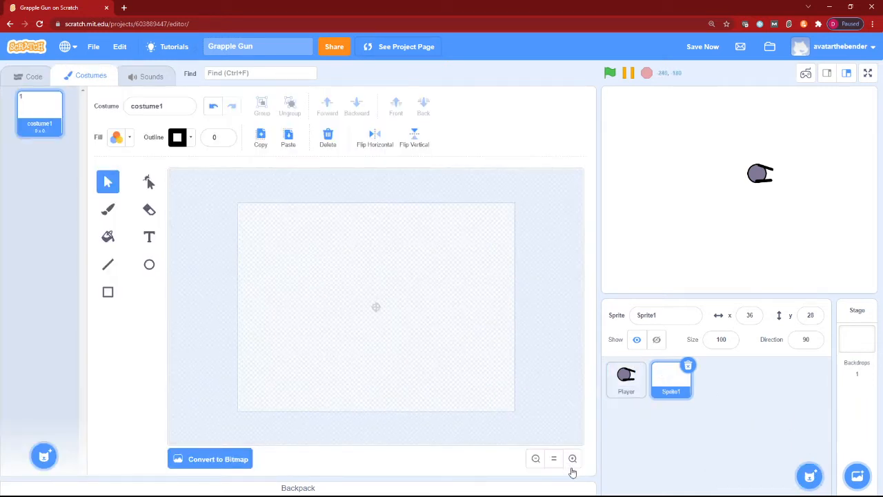
pyautogui.click(571, 458)
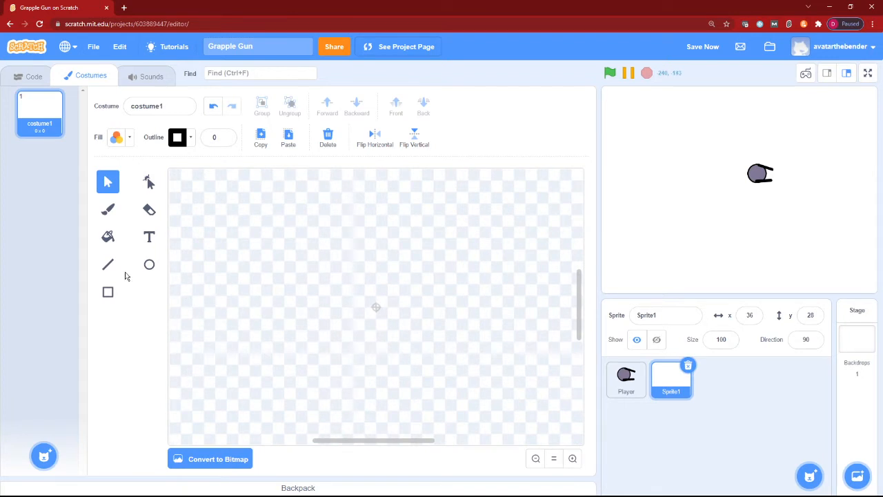
pyautogui.click(108, 264)
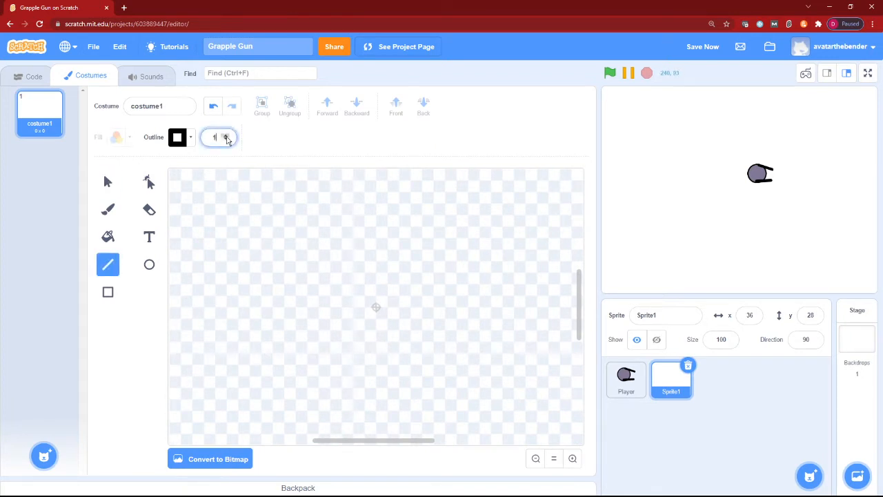
pyautogui.click(226, 135)
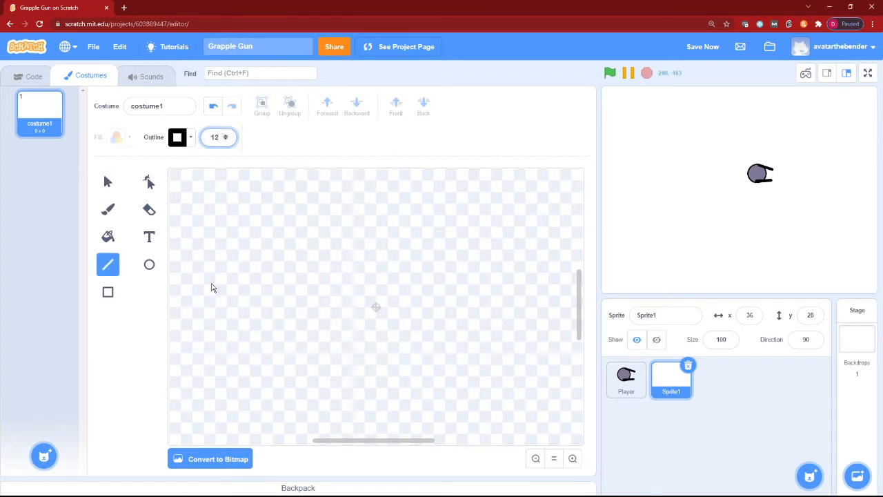
# Draw a thick black right-pointing arrow (shaft and two head strokes) and shrink it.
pyautogui.moveTo(240, 306); pyautogui.dragTo(347, 306)
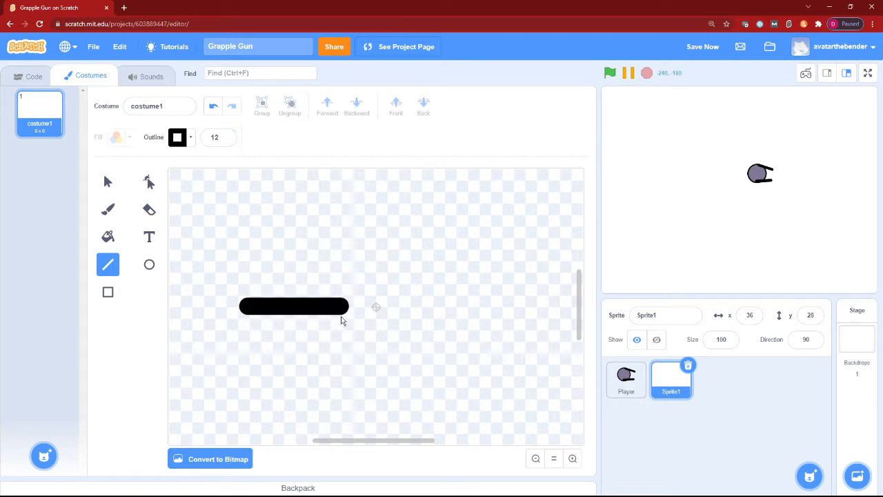
pyautogui.moveTo(372, 306); pyautogui.dragTo(324, 237)
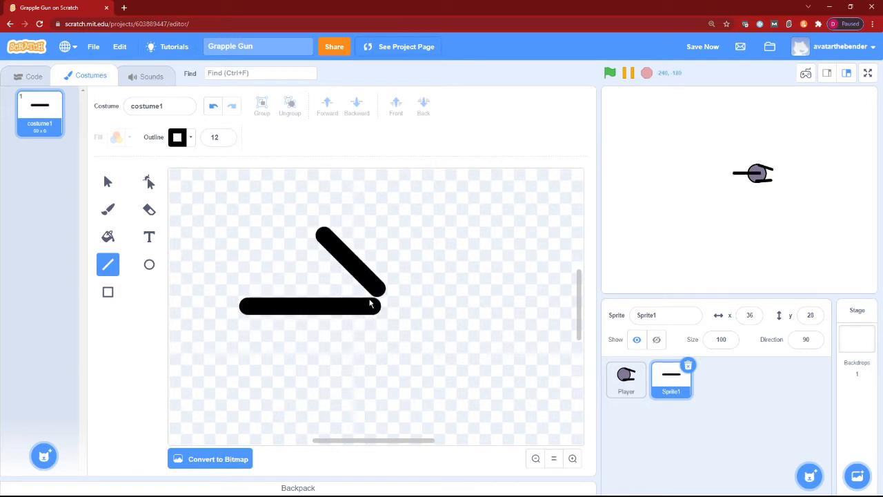
pyautogui.moveTo(369, 304); pyautogui.dragTo(393, 314)
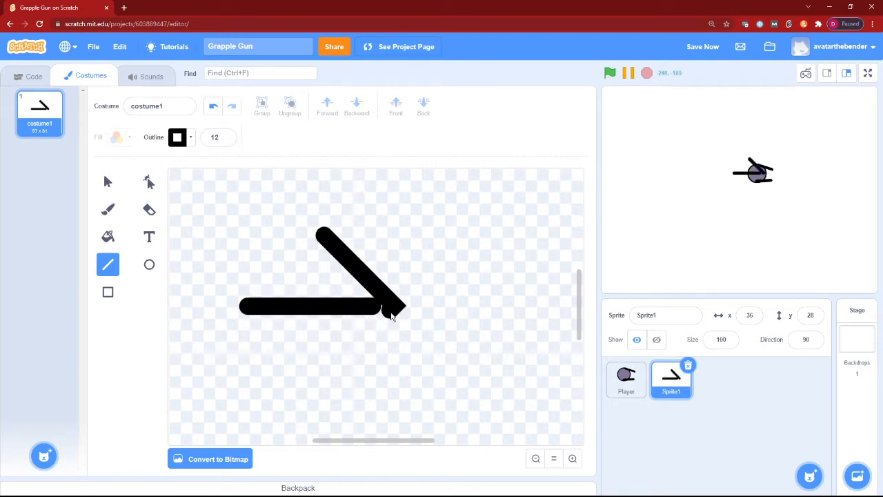
pyautogui.moveTo(391, 318); pyautogui.dragTo(345, 393)
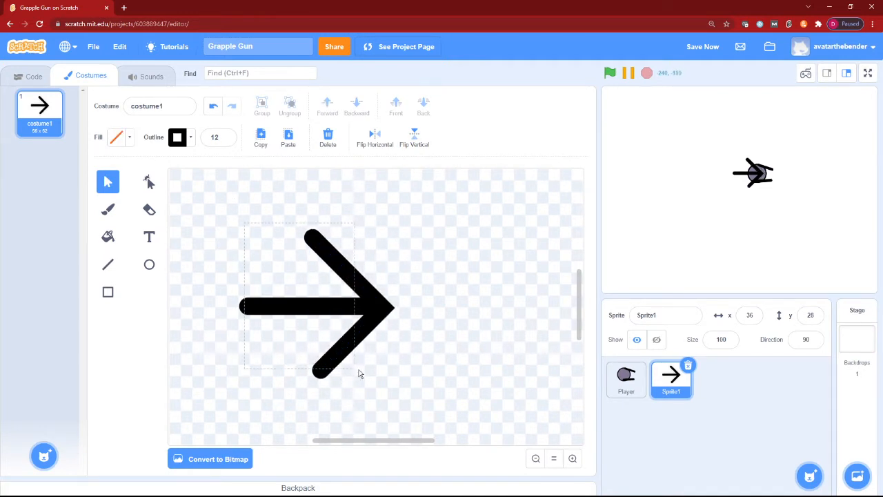
pyautogui.click(345, 303)
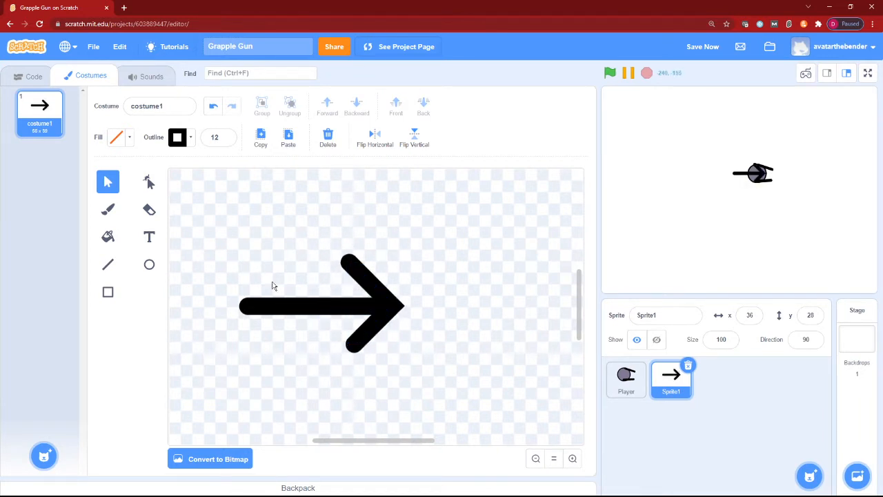
pyautogui.click(318, 306)
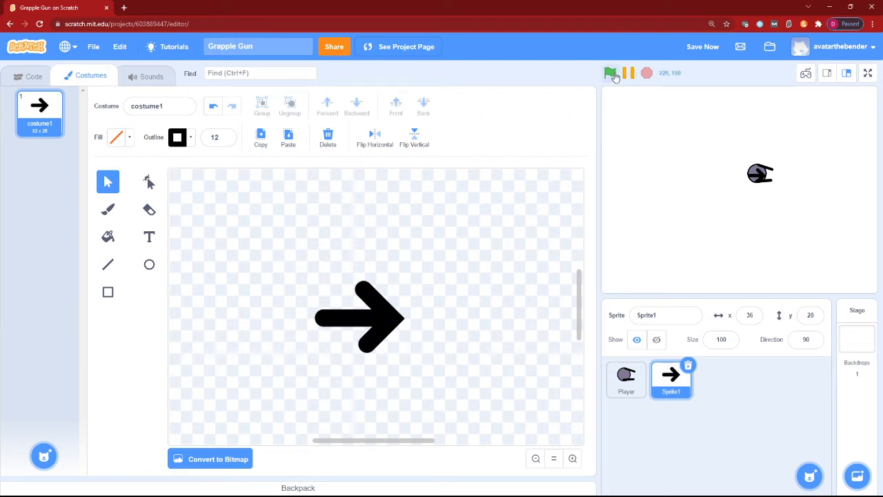
pyautogui.click(610, 74)
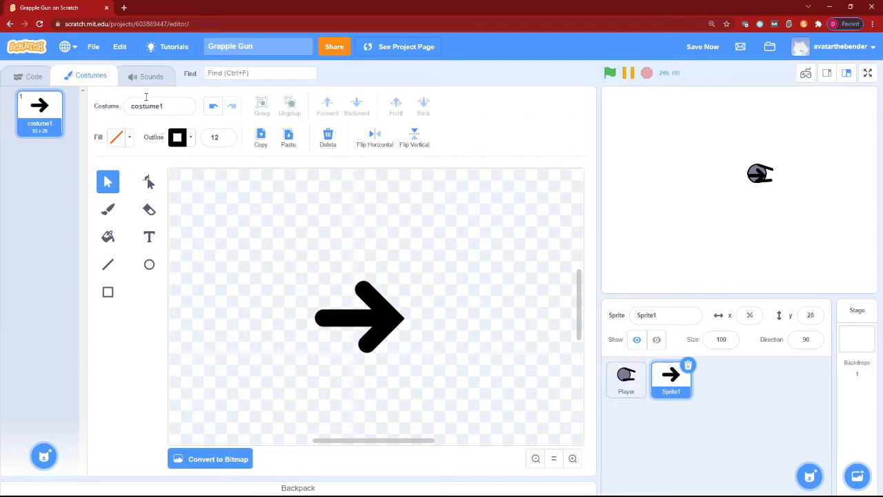
# Give Sprite1 a green-flag script that hides it, then select Player.
pyautogui.click(34, 76)
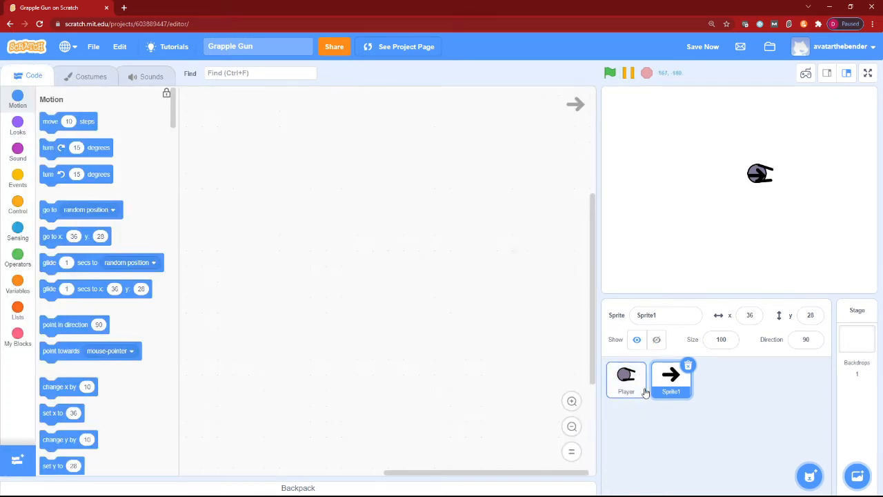
pyautogui.click(17, 178)
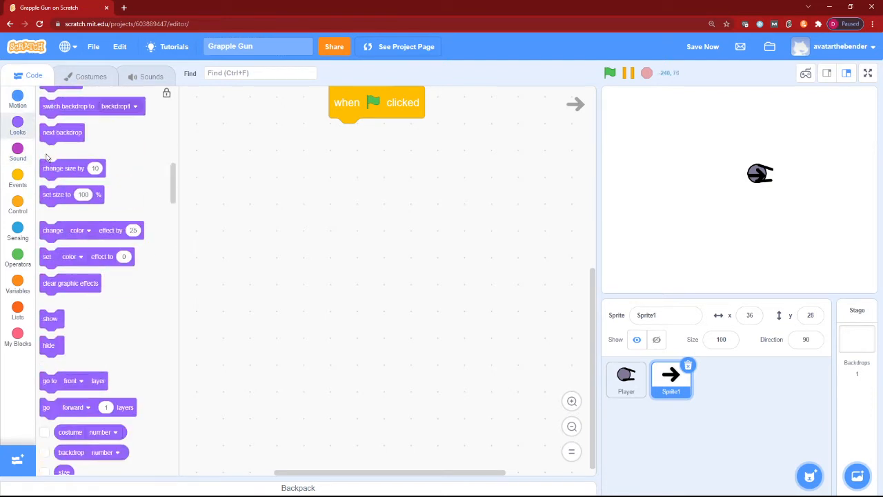
pyautogui.scroll(-3)
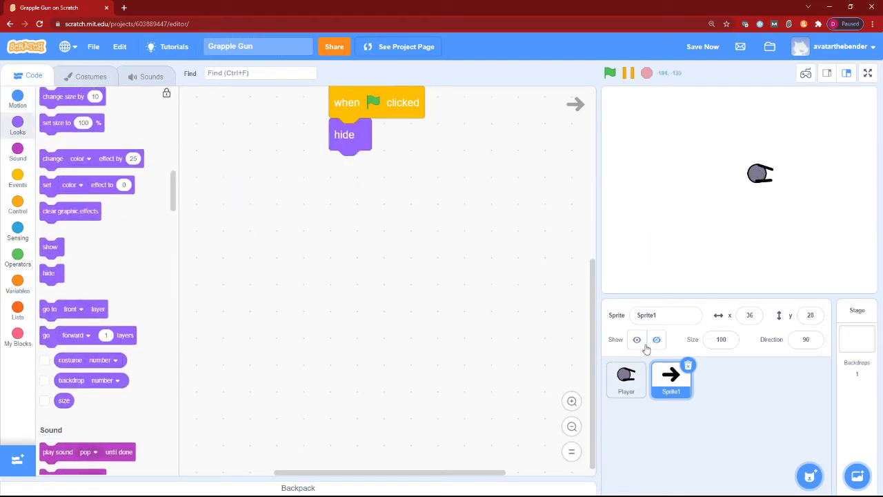
pyautogui.click(626, 379)
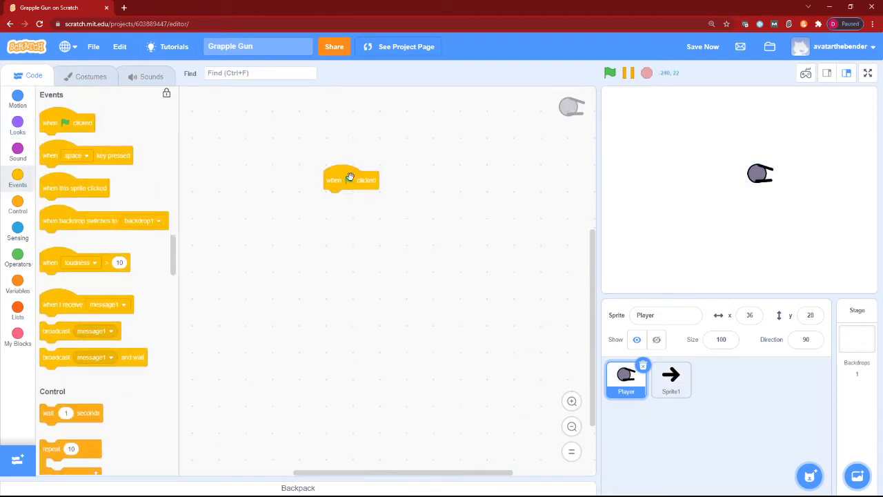
# Start Player's flag script: go to x:0 y:0, go to front, forever if space pressed.
pyautogui.moveTo(351, 179); pyautogui.dragTo(441, 154)
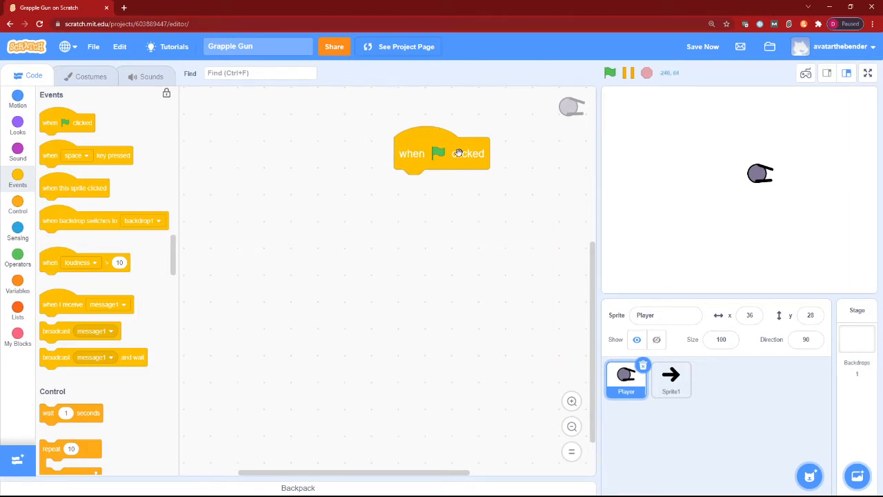
pyautogui.scroll(-3)
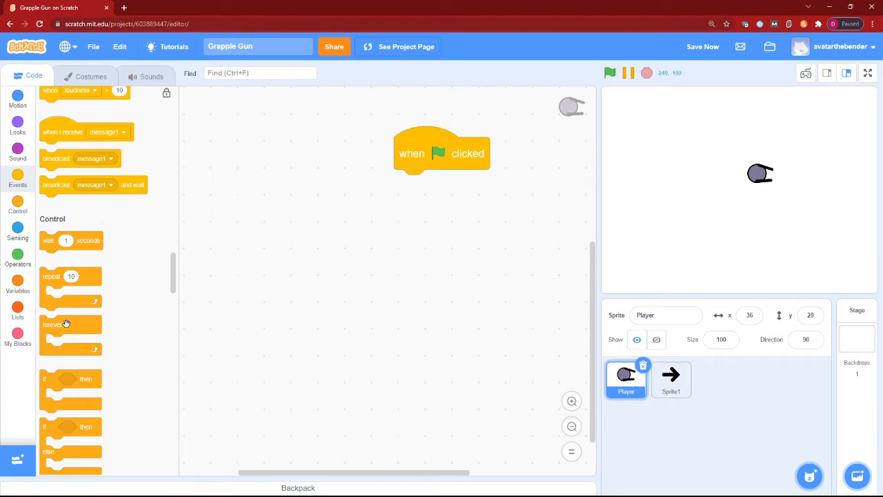
pyautogui.click(17, 99)
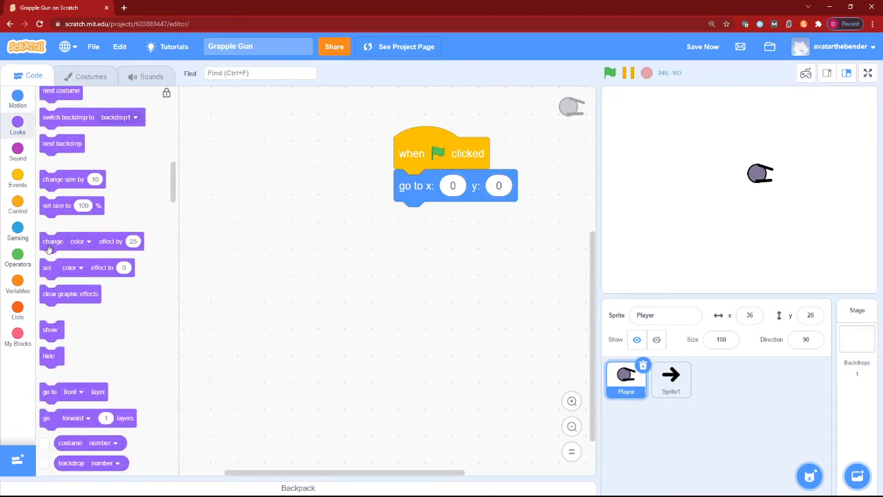
pyautogui.moveTo(50, 391); pyautogui.dragTo(414, 212)
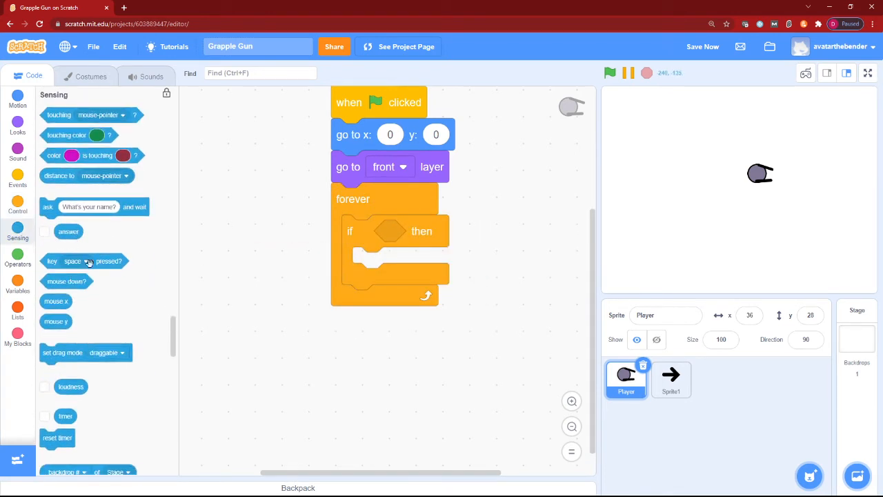
pyautogui.moveTo(86, 260); pyautogui.dragTo(389, 232)
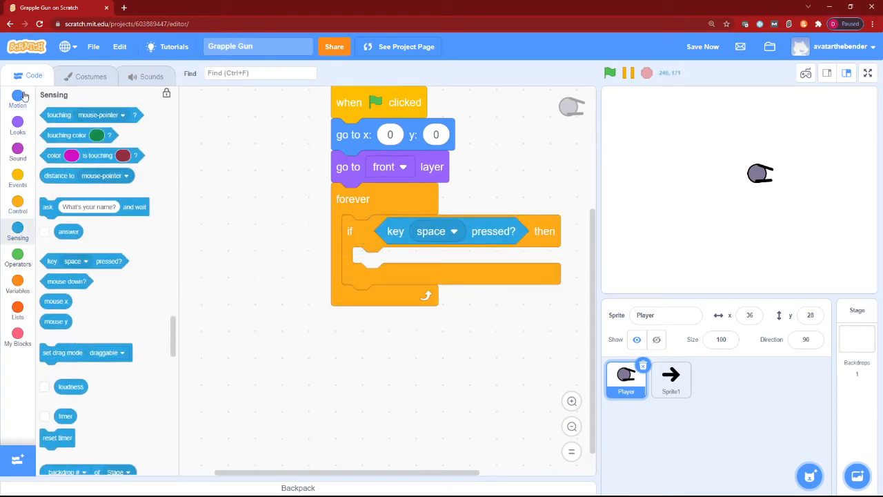
pyautogui.click(17, 99)
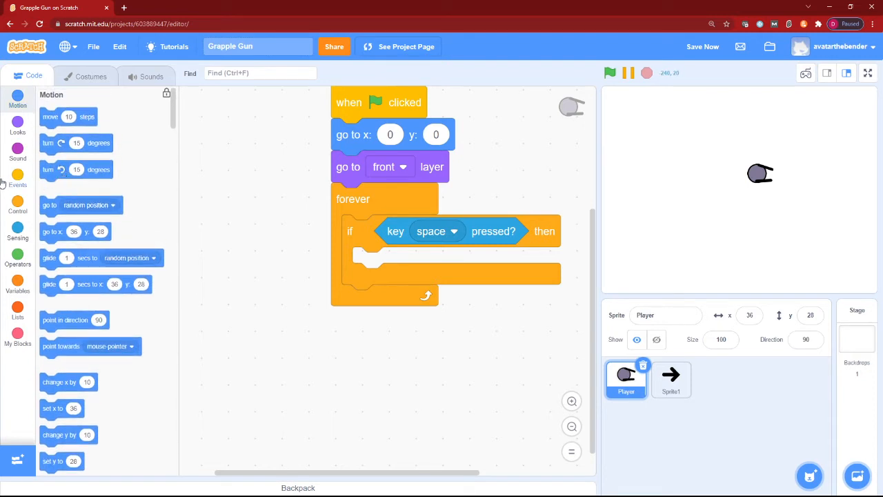
pyautogui.moveTo(53, 210)
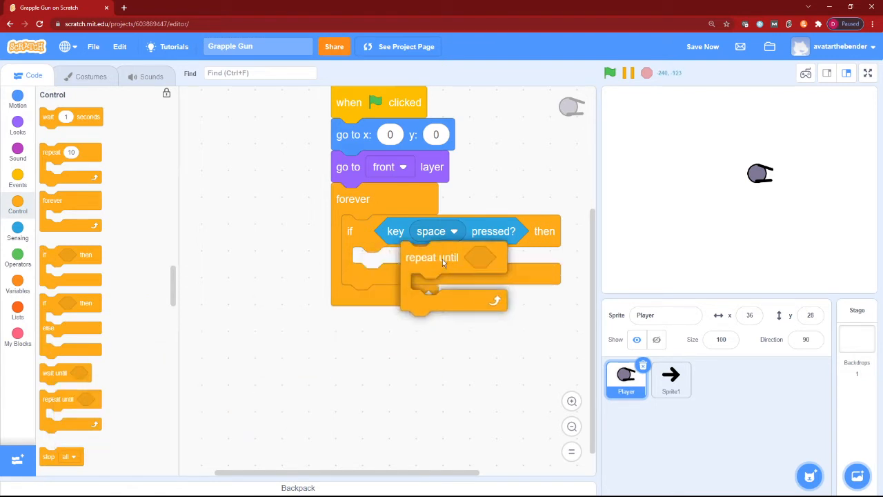
# Inside it, repeat until mouse down pointing towards the mouse, and test it.
pyautogui.click(17, 227)
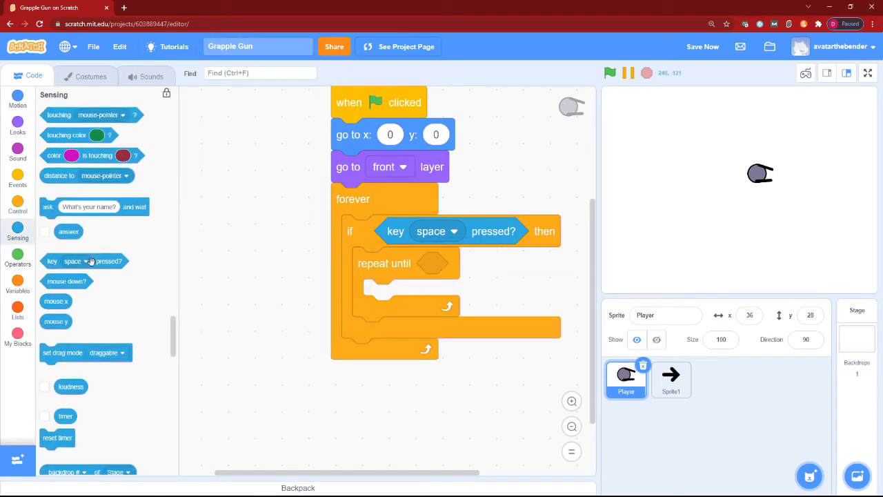
pyautogui.moveTo(67, 281); pyautogui.dragTo(462, 262)
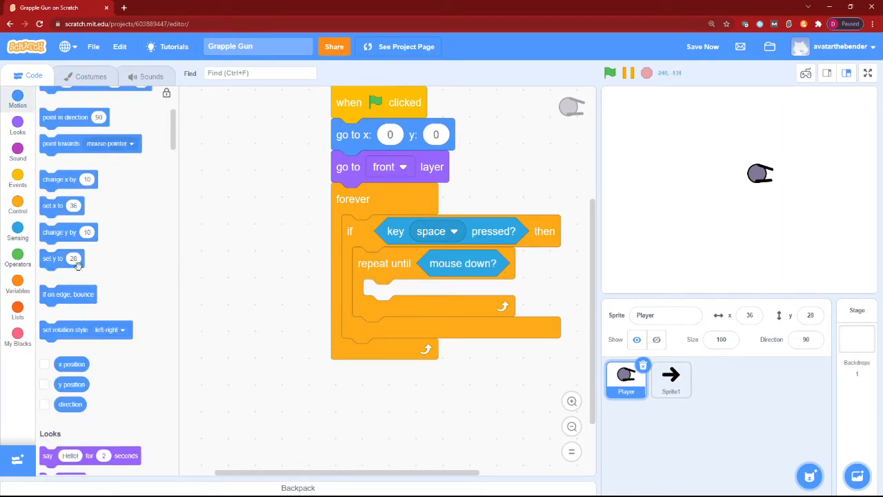
pyautogui.moveTo(90, 144); pyautogui.dragTo(400, 295)
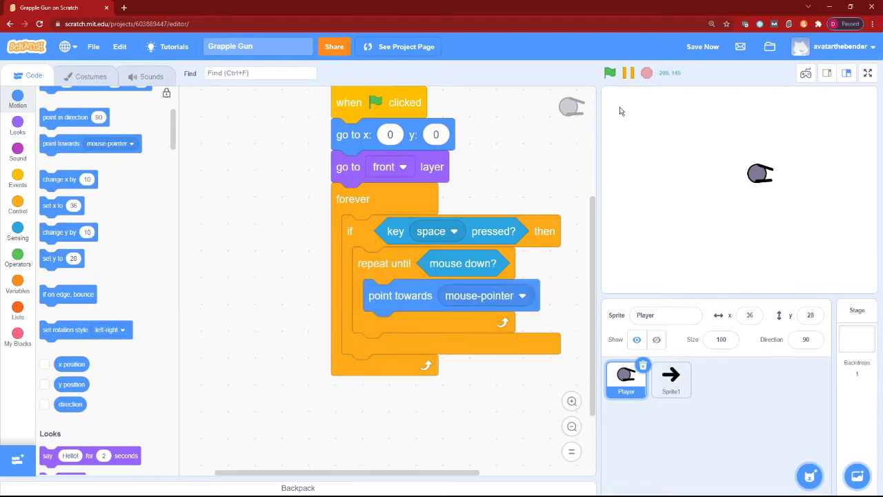
pyautogui.click(610, 72)
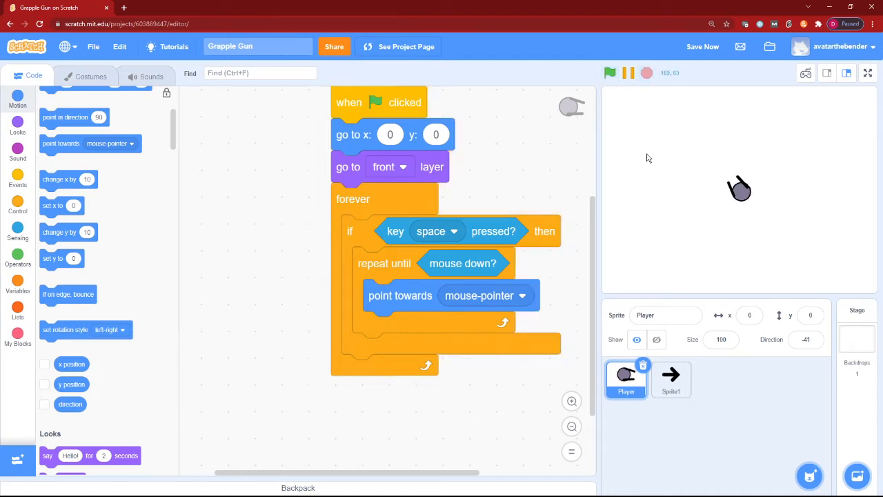
pyautogui.moveTo(39, 232)
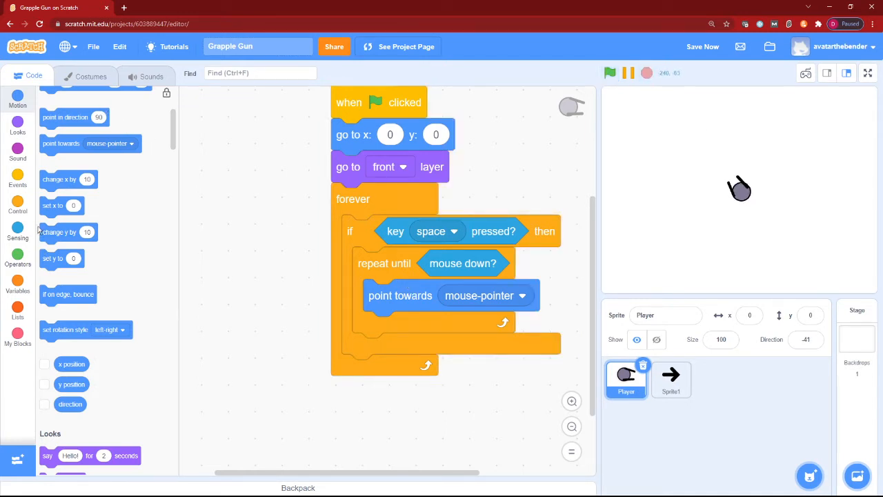
# Broadcast a new message named 'Grapple Start' after the aiming loop.
pyautogui.click(17, 204)
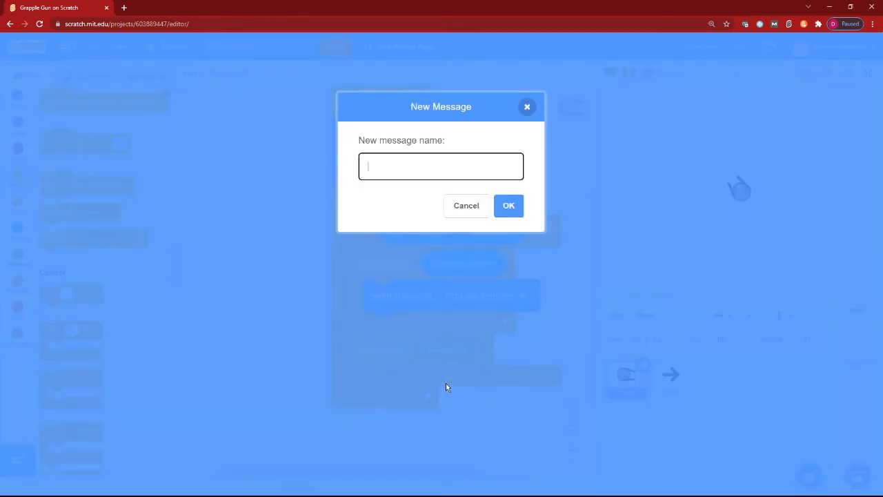
pyautogui.write('Grapple Start')
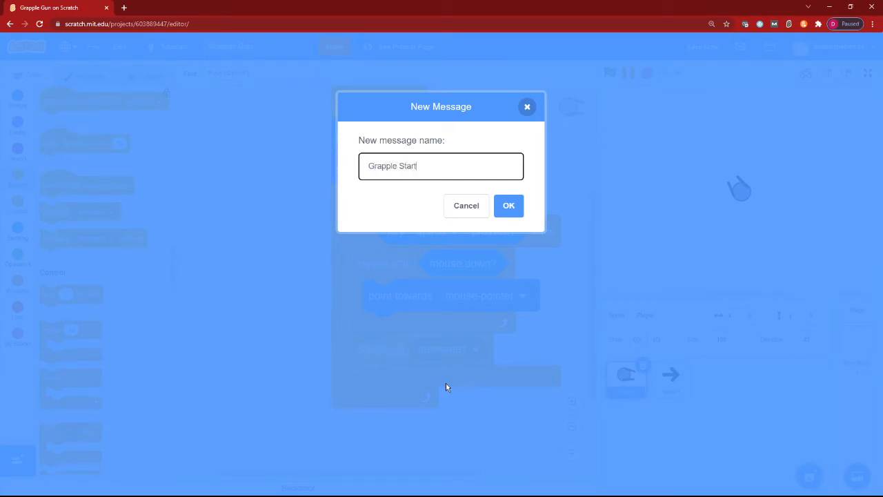
pyautogui.click(509, 205)
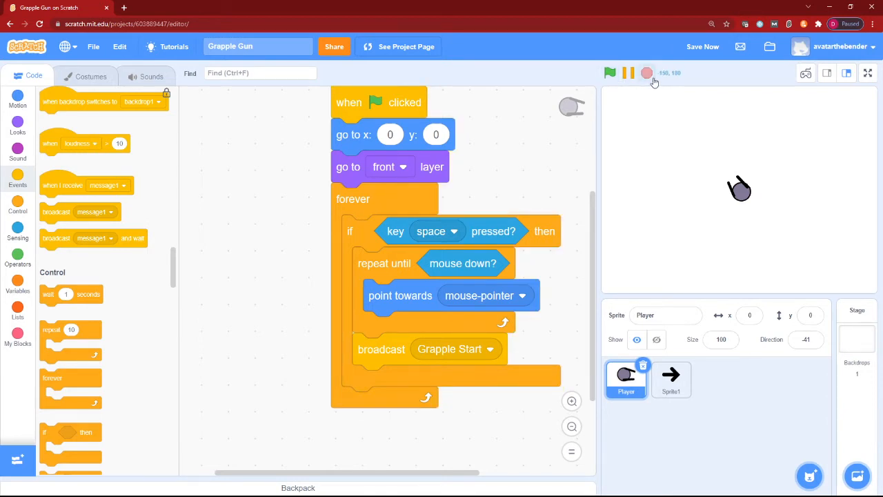
# Give Sprite1 a 'when I receive Grapple Start' script pointing in Player's direction.
pyautogui.click(671, 379)
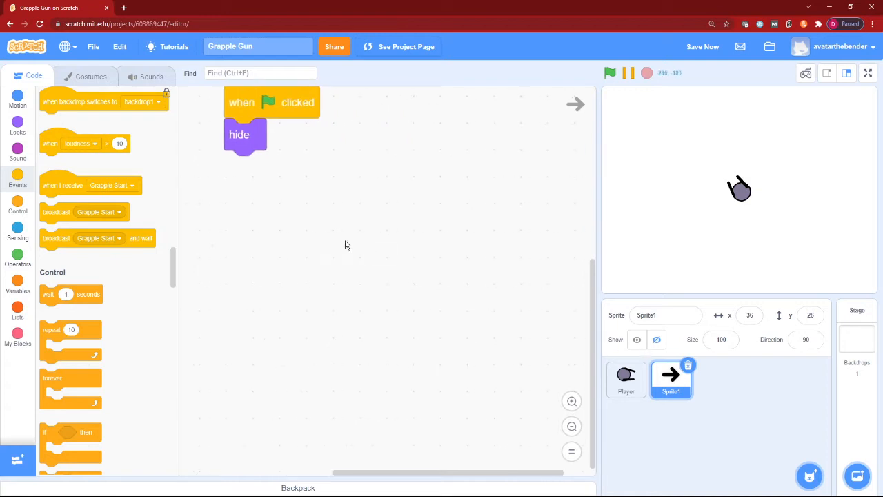
pyautogui.moveTo(86, 185); pyautogui.dragTo(373, 223)
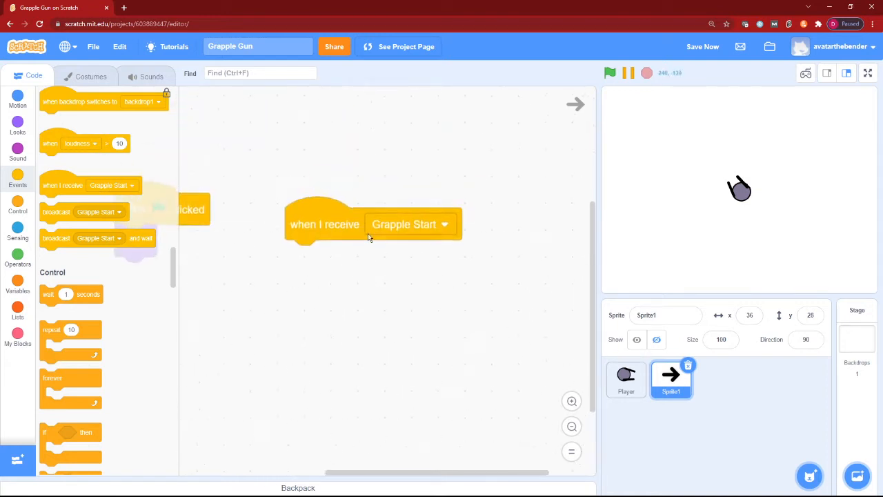
pyautogui.click(16, 100)
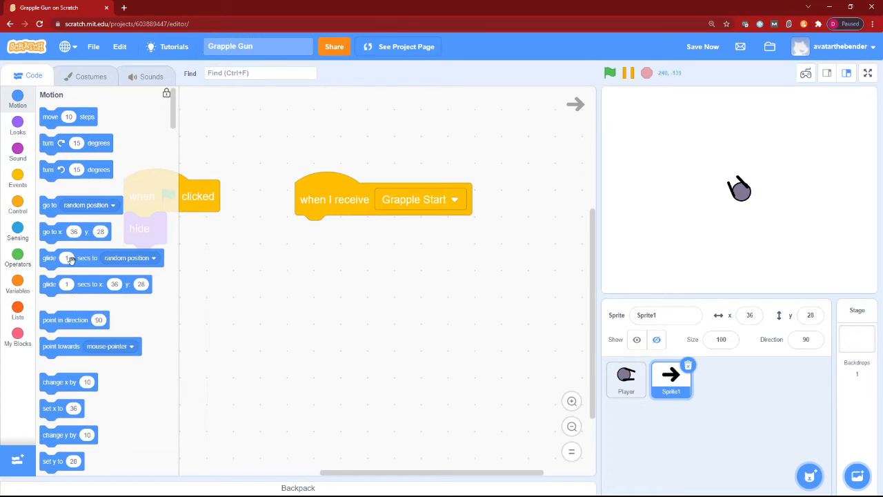
pyautogui.moveTo(66, 321); pyautogui.dragTo(339, 231)
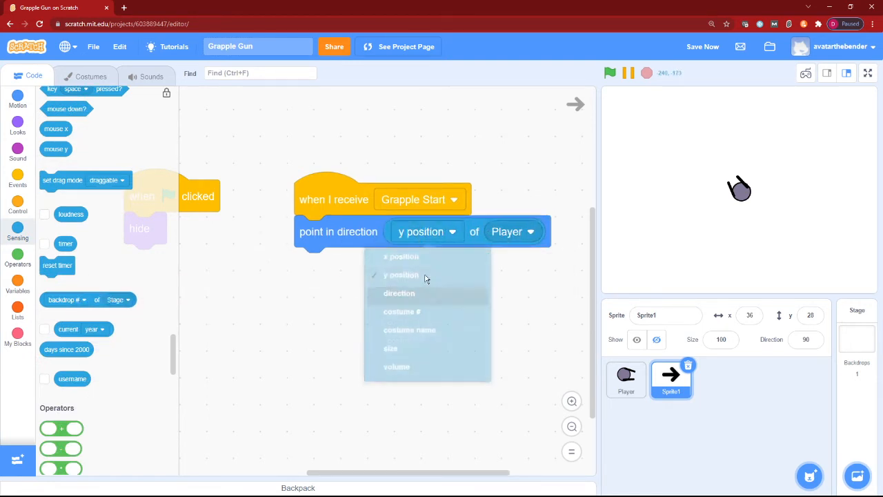
pyautogui.click(398, 292)
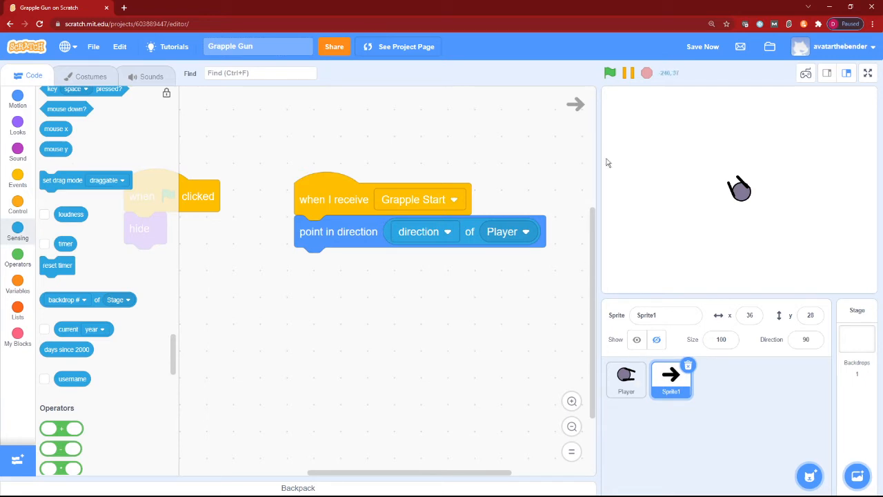
pyautogui.moveTo(559, 221)
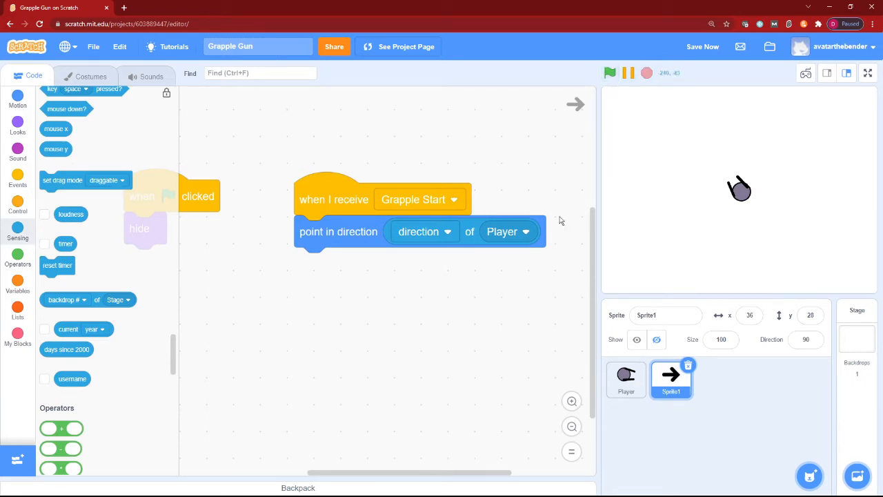
pyautogui.moveTo(52, 407)
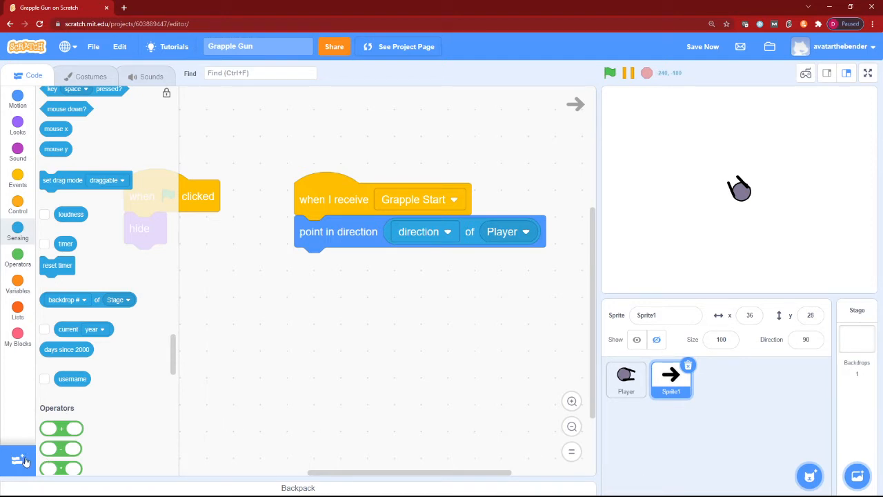
# Add the Pen extension; set pen colour orange, size 5, then a repeat-until loop.
pyautogui.click(22, 461)
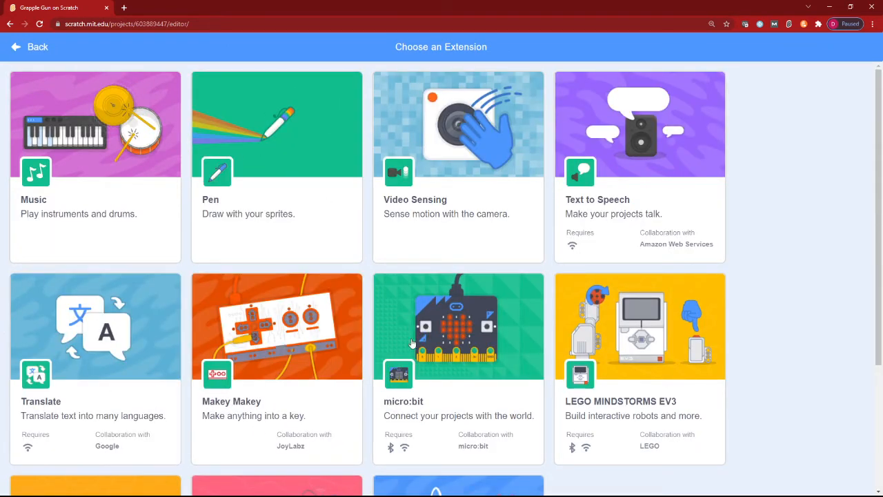
pyautogui.moveTo(196, 127)
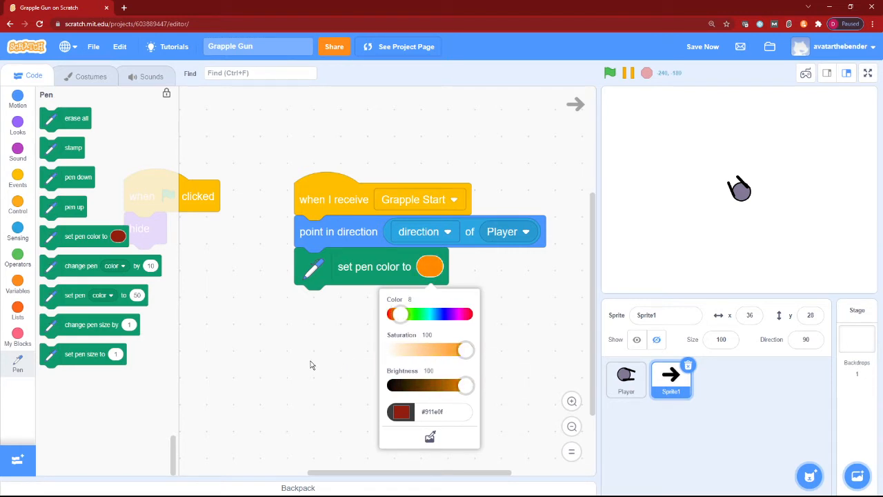
pyautogui.click(420, 218)
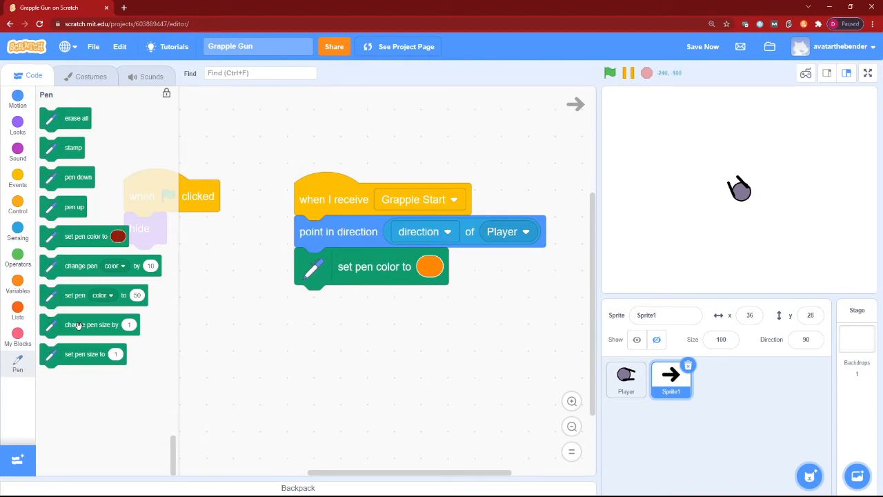
pyautogui.moveTo(83, 353); pyautogui.dragTo(373, 304)
pyautogui.write('5')
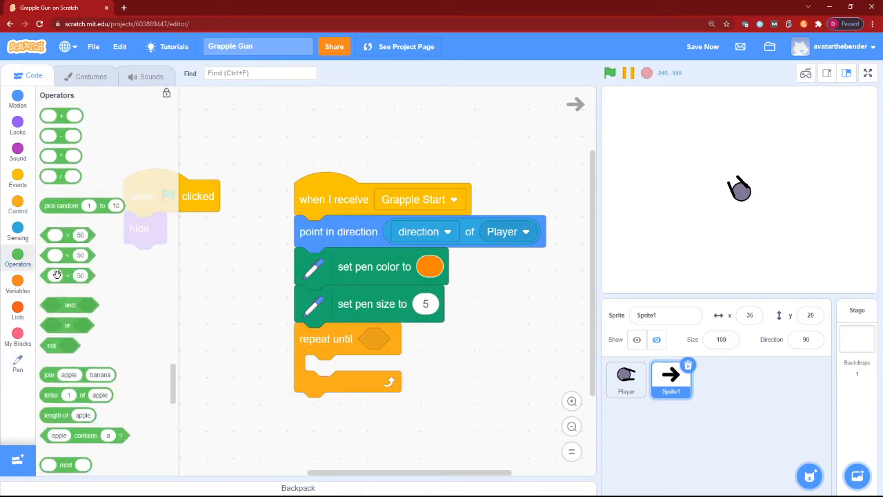
pyautogui.moveTo(64, 325); pyautogui.dragTo(406, 338)
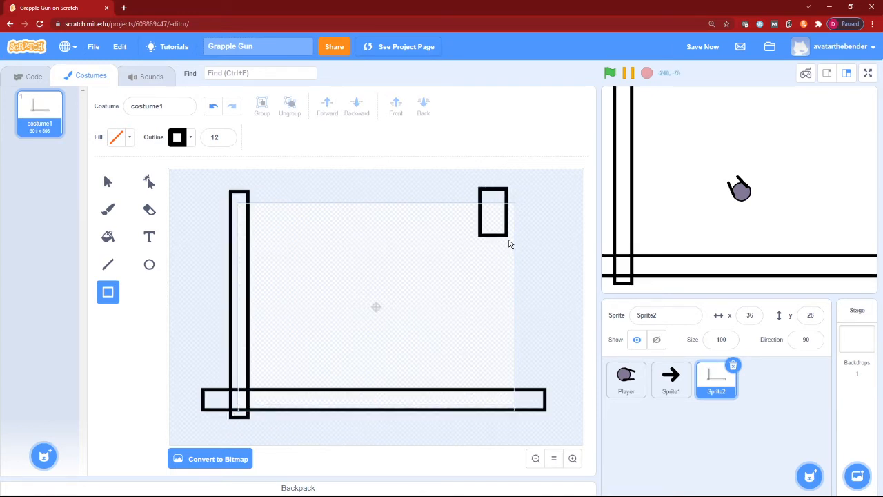
# Draw black wall rectangles around the stage edges and place Sprite2 at x:0 y:0.
pyautogui.moveTo(493, 235); pyautogui.dragTo(503, 397)
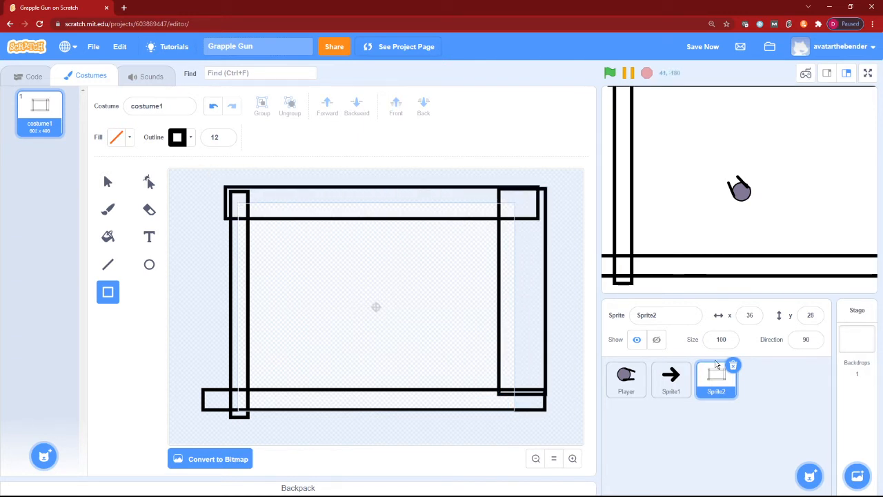
pyautogui.click(750, 314)
pyautogui.write('0')
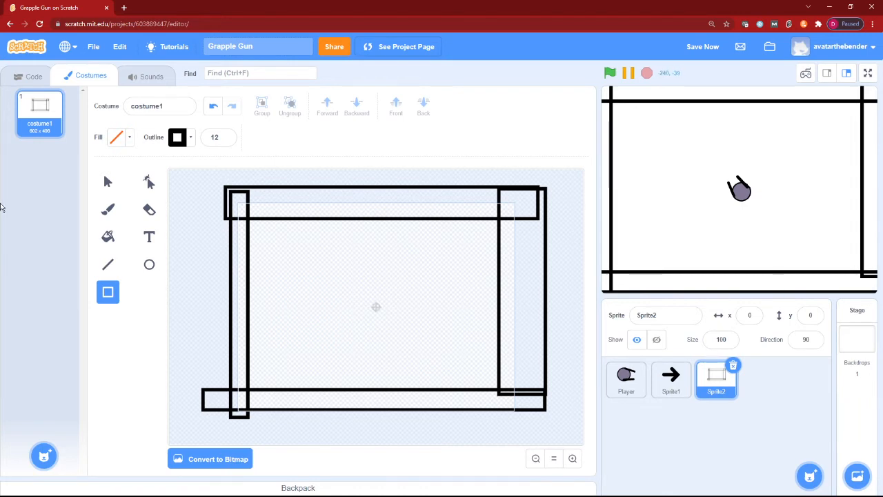
pyautogui.click(34, 76)
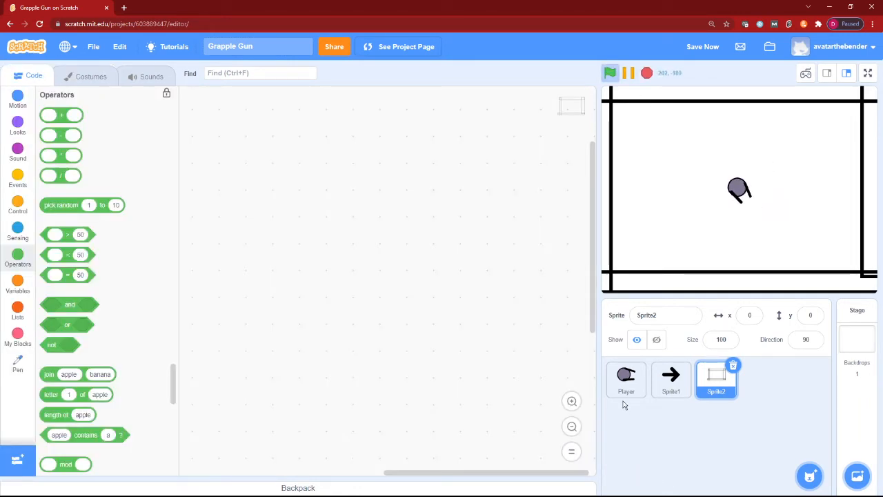
# Make Sprite1's loop repeat until touching Sprite2 or touching edge.
pyautogui.click(626, 378)
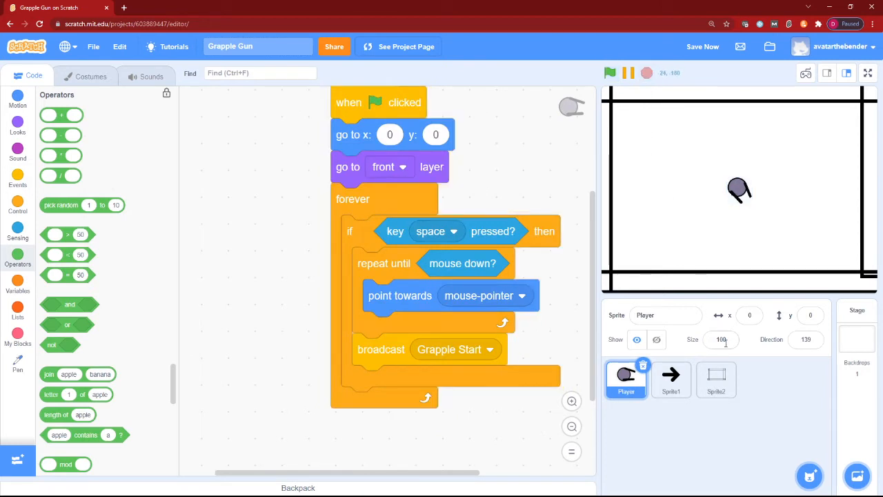
pyautogui.click(670, 380)
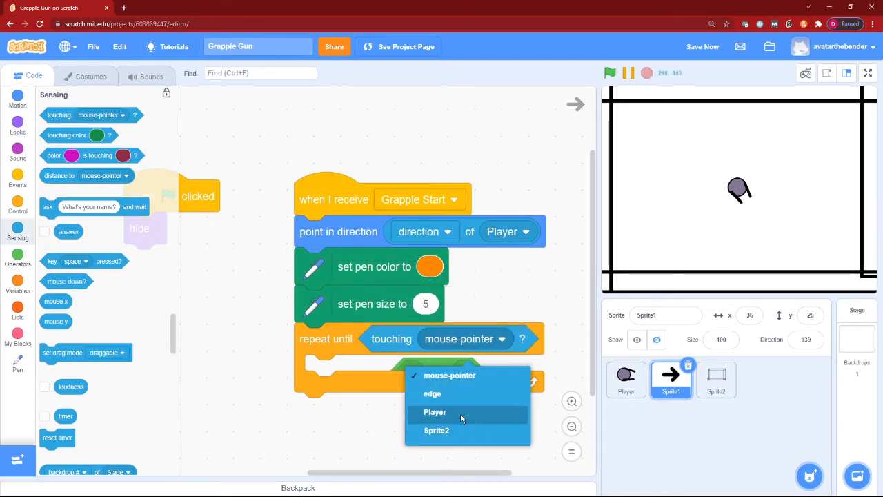
pyautogui.click(436, 431)
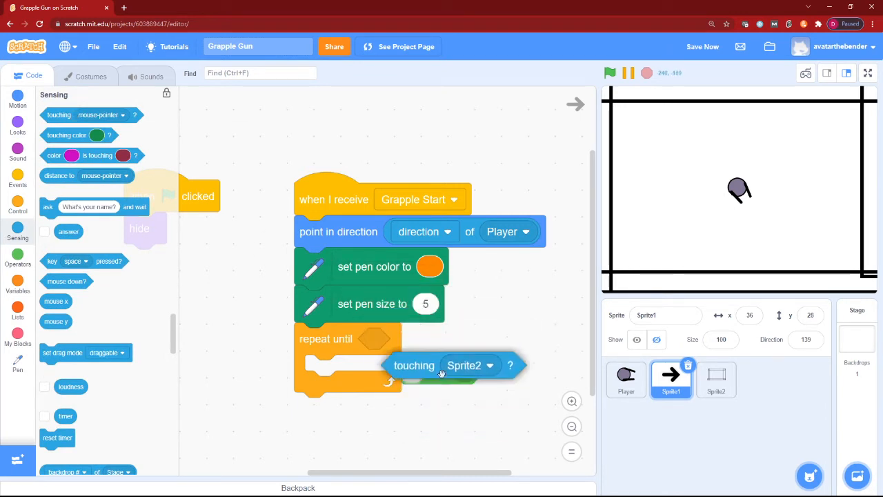
pyautogui.rightClick(414, 364)
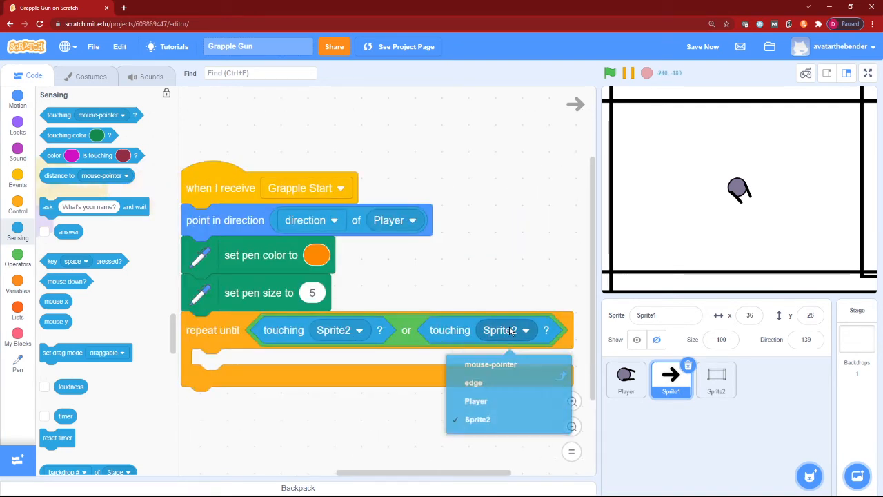
pyautogui.click(473, 382)
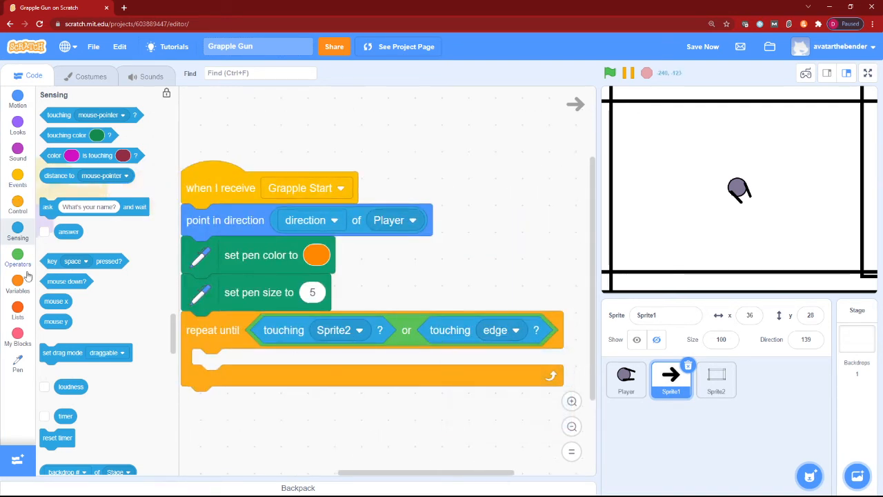
pyautogui.click(16, 359)
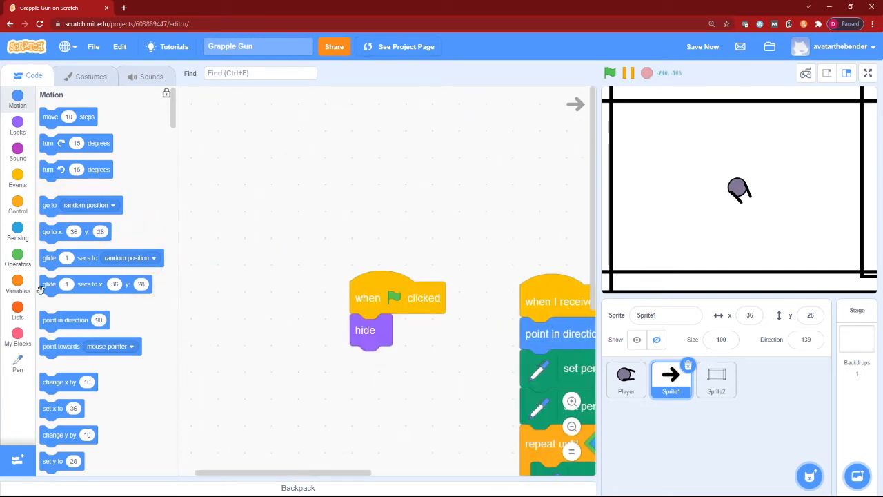
# Add 'erase all' and 'pen up' under hide in Sprite1's flag script and test.
pyautogui.click(16, 360)
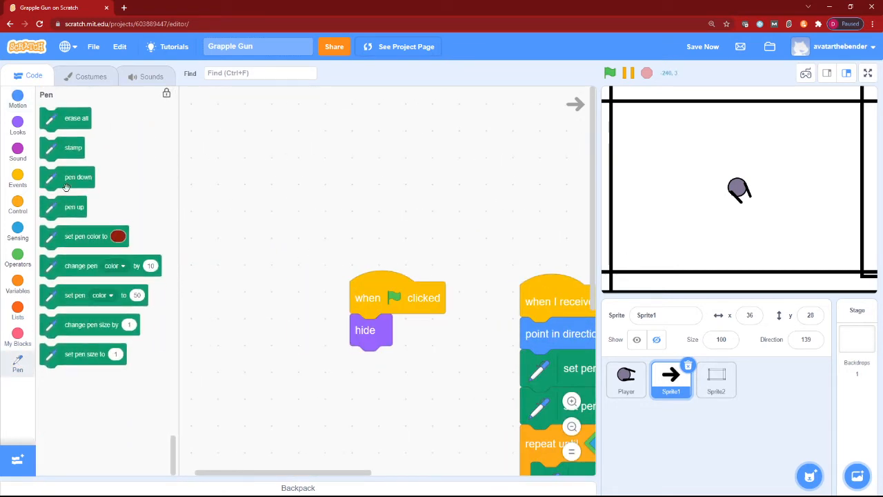
pyautogui.moveTo(76, 118); pyautogui.dragTo(393, 364)
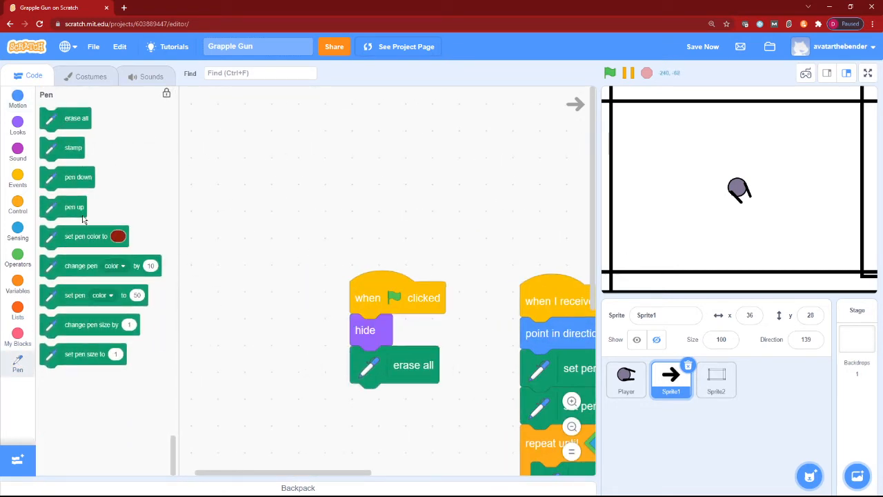
pyautogui.moveTo(74, 207); pyautogui.dragTo(310, 402)
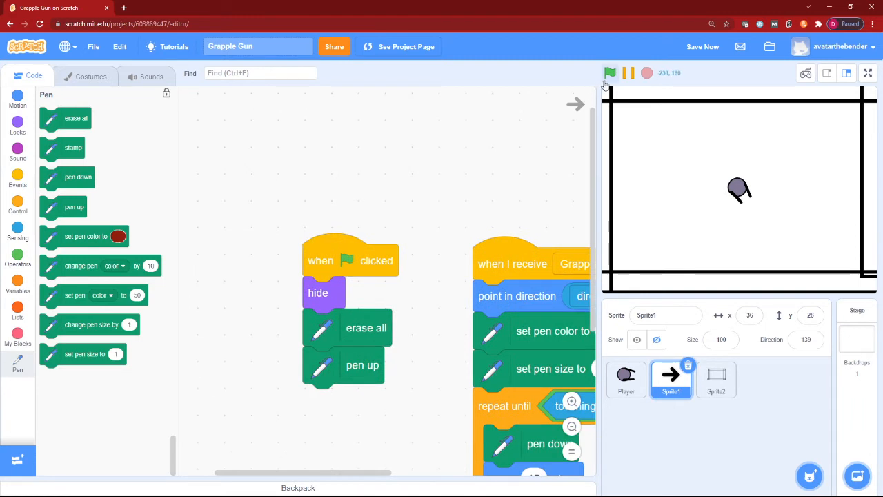
pyautogui.click(609, 72)
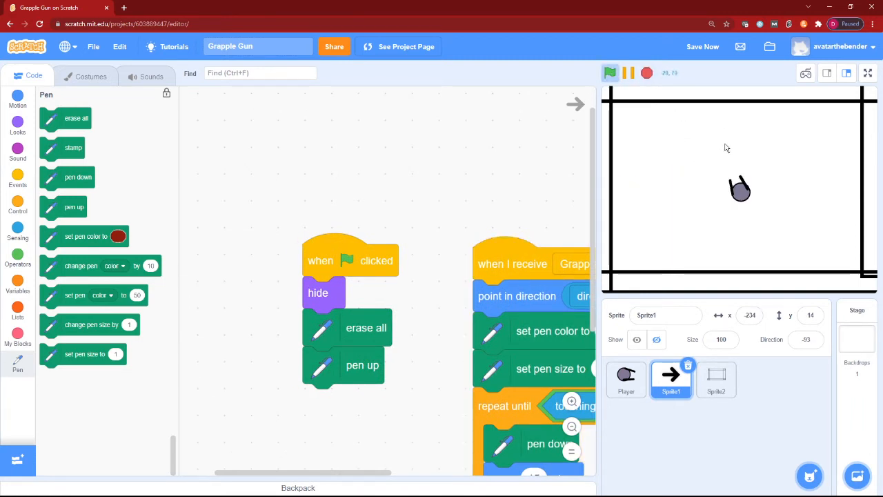
pyautogui.click(627, 380)
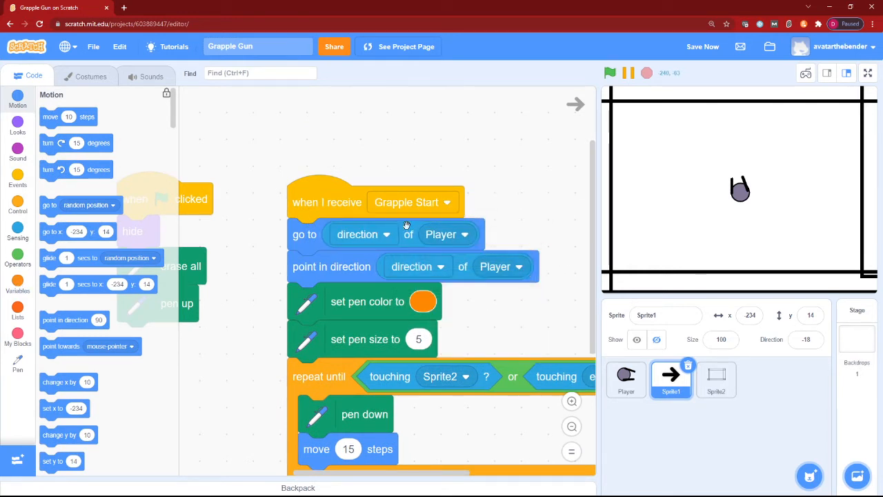
pyautogui.moveTo(397, 241)
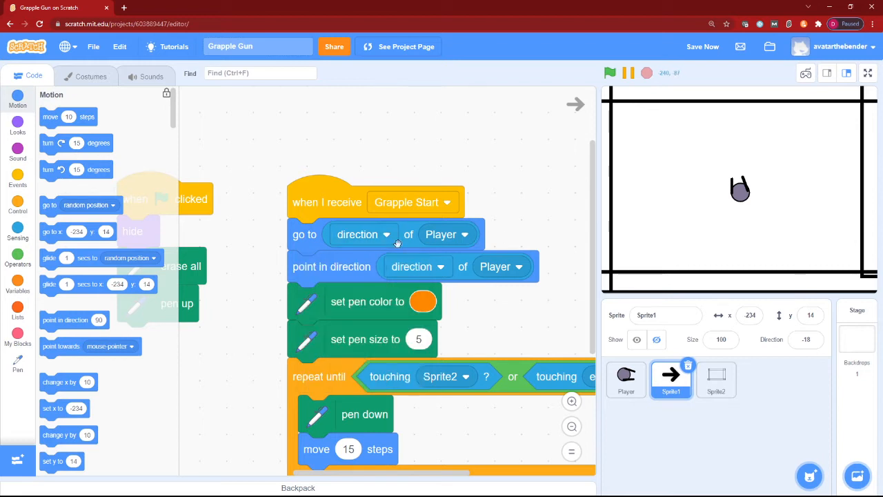
# Make the Grapple Start script send Sprite1 to Player, then test the orange grapple lines.
pyautogui.click(365, 234)
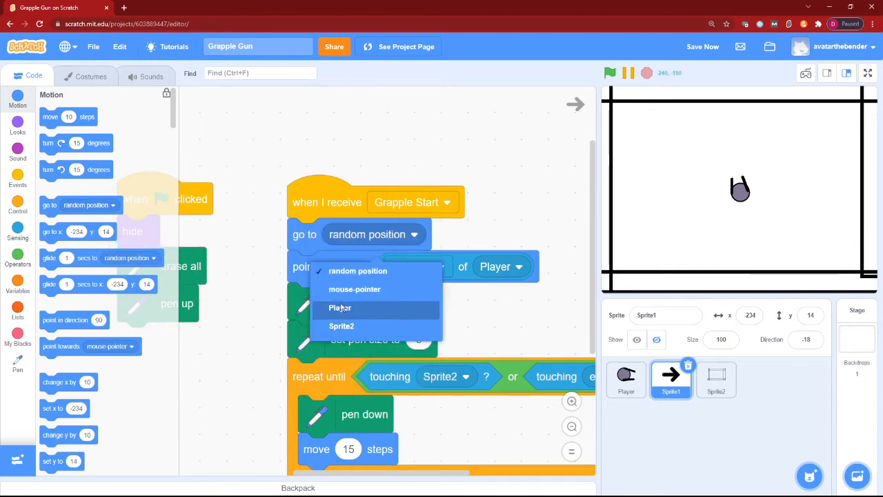
pyautogui.click(339, 308)
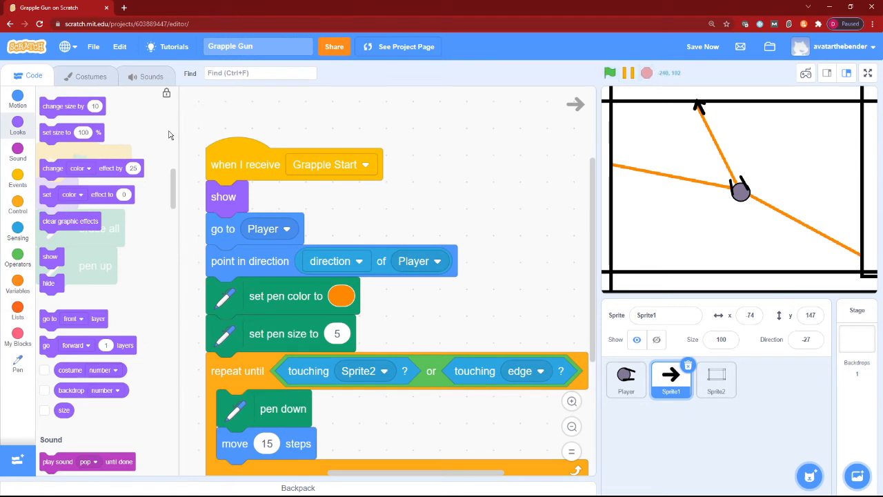
pyautogui.click(91, 76)
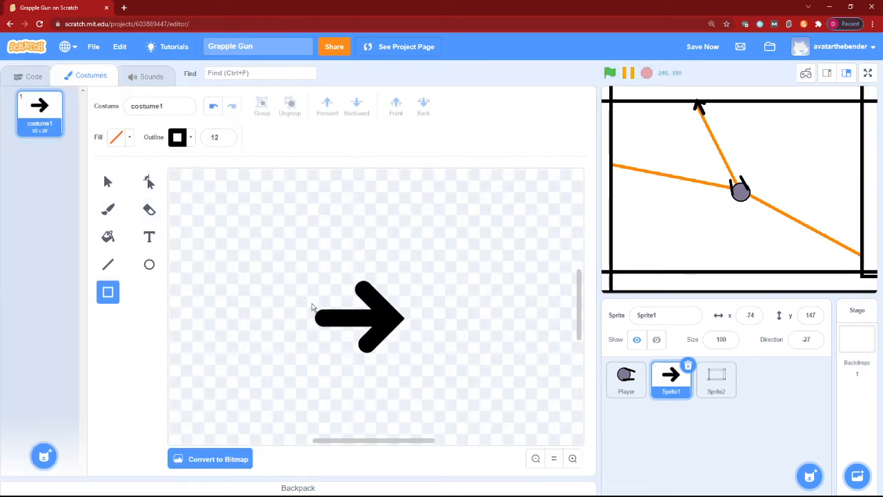
# Shift the arrow costume with the Select tool and return to Sprite1's scripts.
pyautogui.click(108, 182)
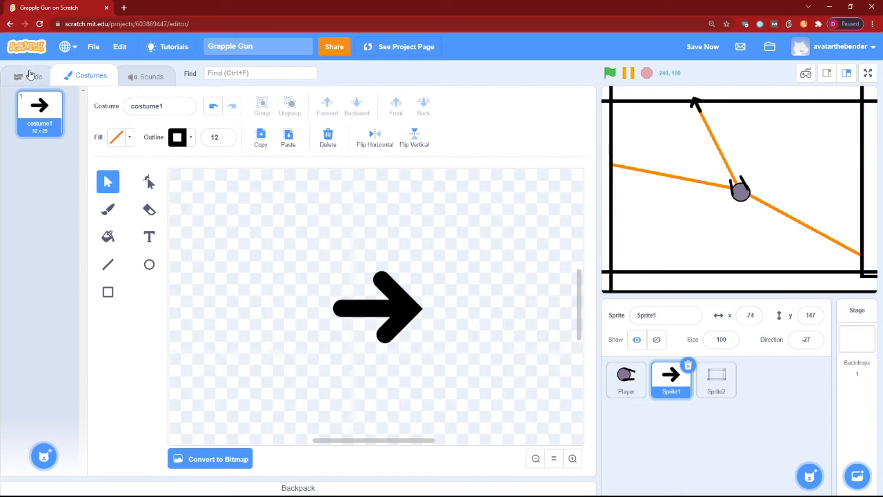
pyautogui.click(34, 75)
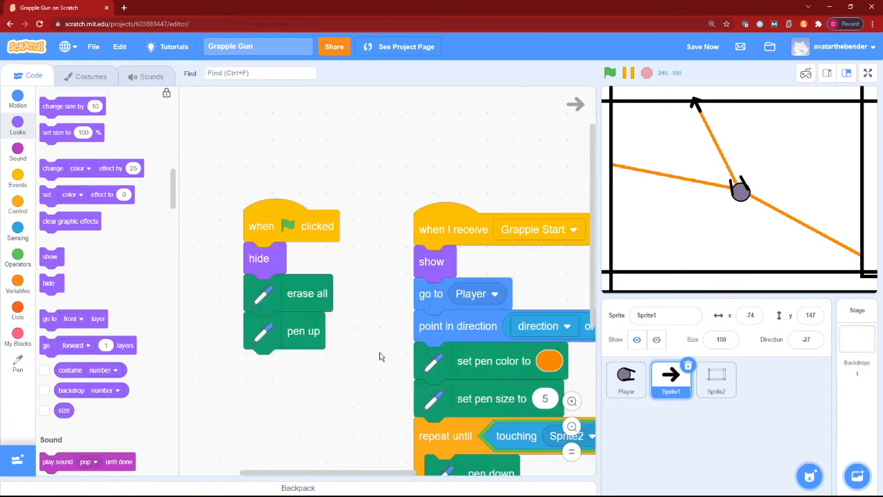
# End Sprite1's grapple script with a broadcast of a new 'Grapple End' message.
pyautogui.click(626, 380)
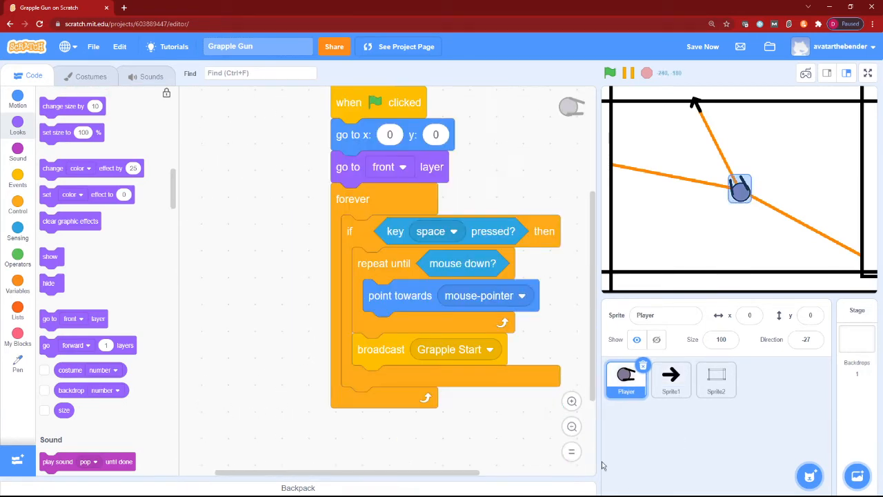
pyautogui.click(671, 378)
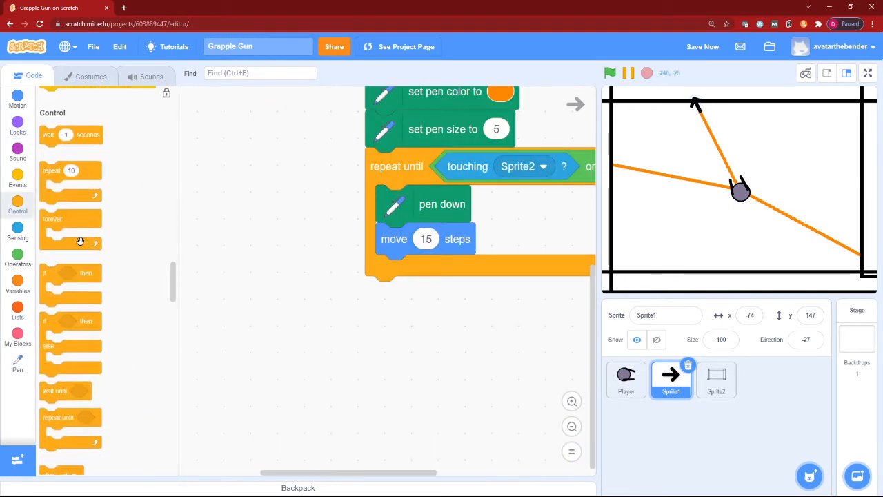
pyautogui.scroll(-3)
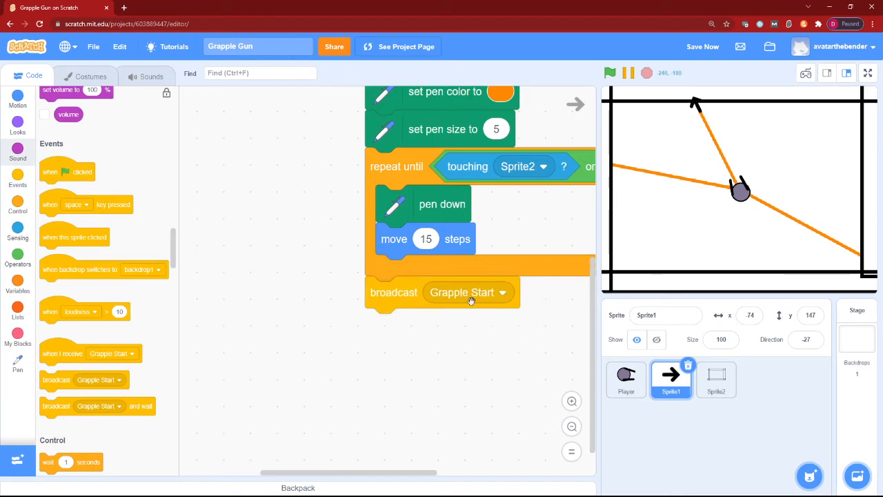
pyautogui.click(502, 293)
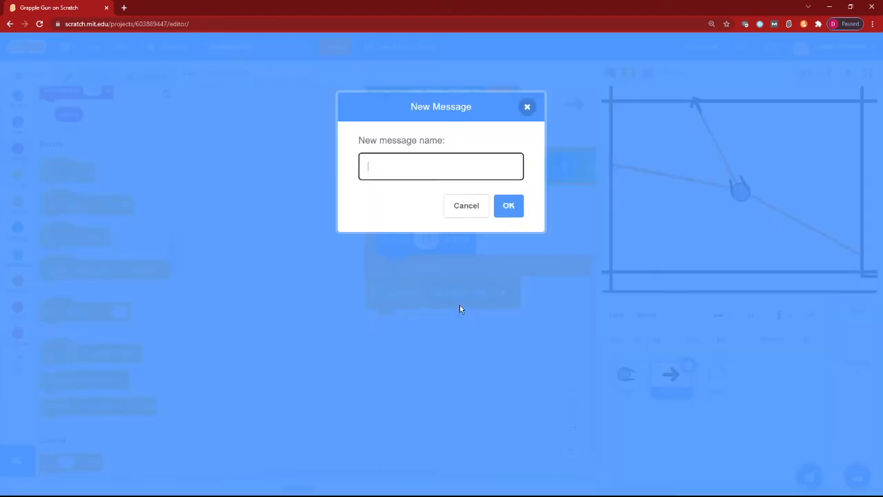
pyautogui.write('Grapp.')
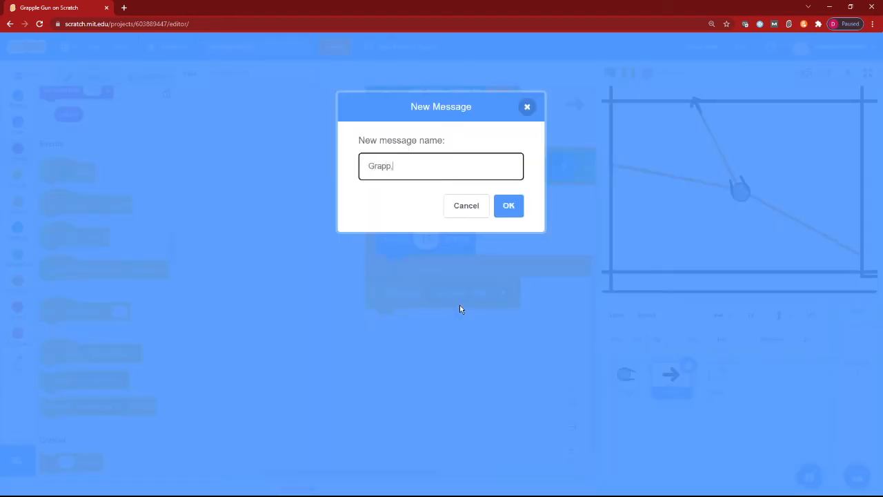
pyautogui.write('Grapple End')
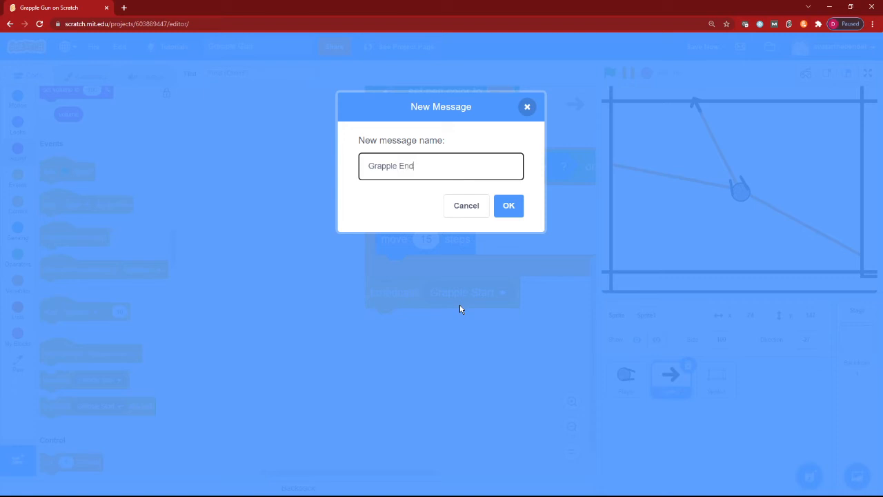
pyautogui.click(509, 206)
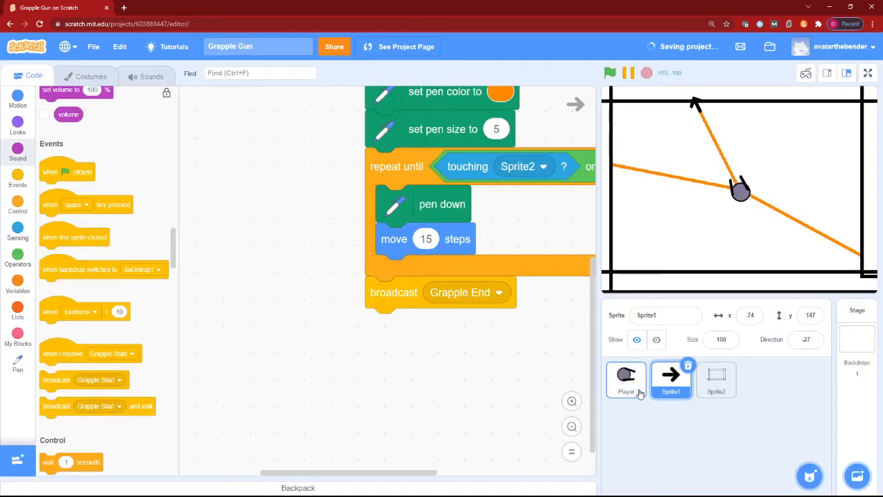
# Give Player a Grapple End receiver repeating 'move 10 steps' until touching Sprite1, and test it.
pyautogui.click(626, 379)
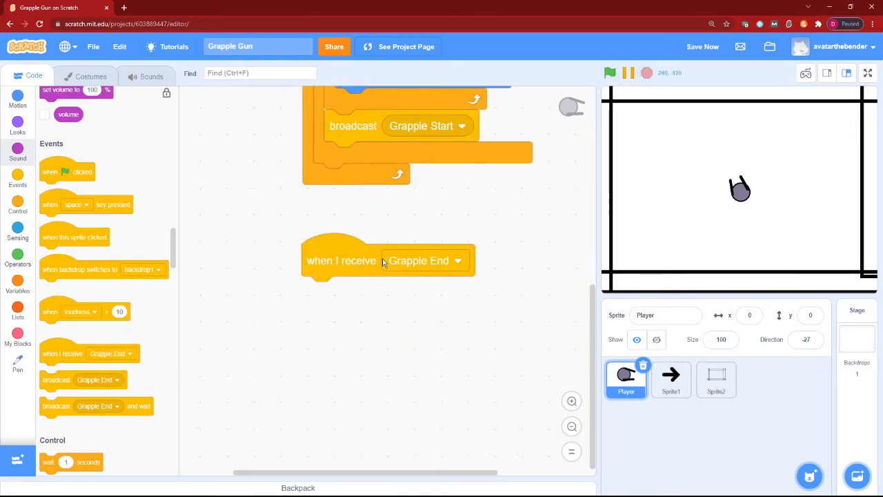
pyautogui.click(17, 204)
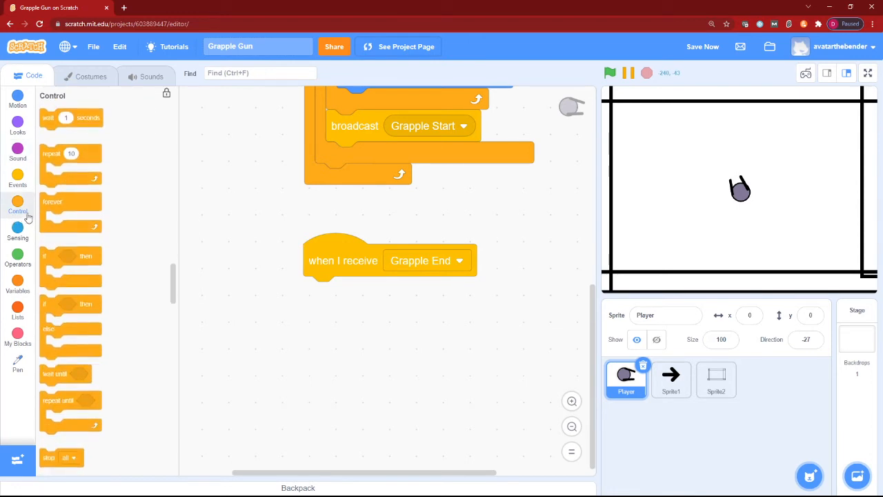
pyautogui.moveTo(66, 406); pyautogui.dragTo(339, 300)
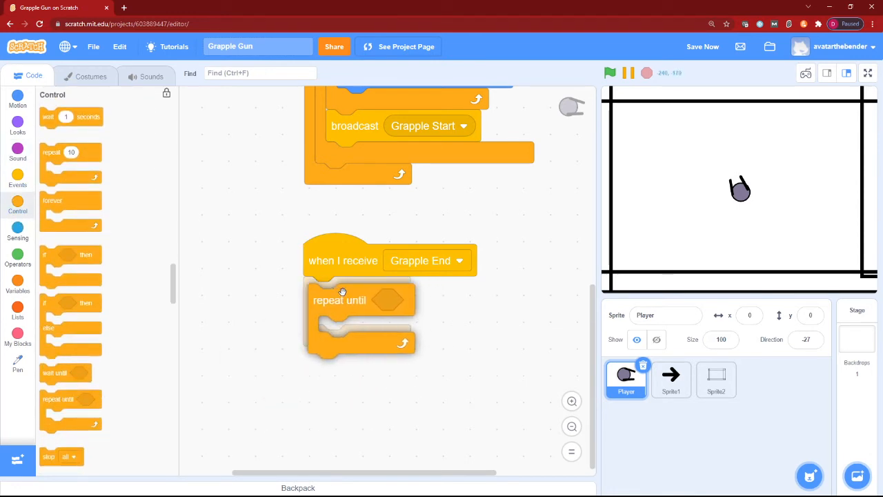
pyautogui.click(16, 260)
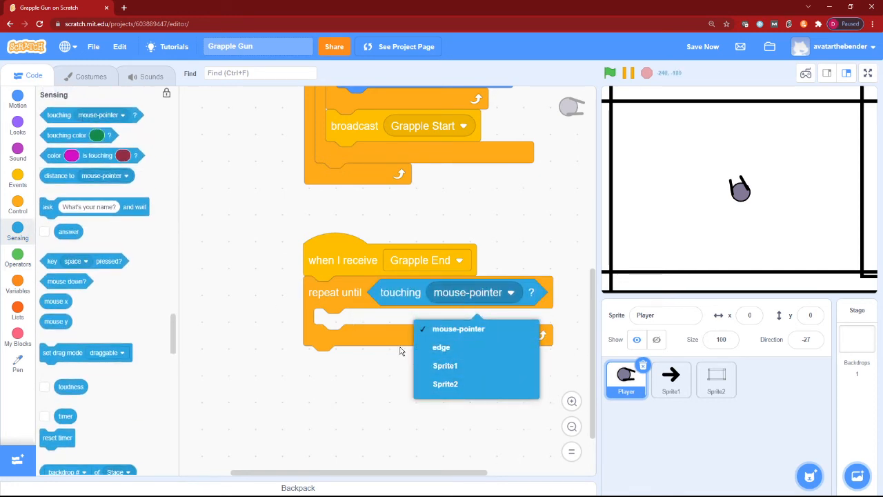
pyautogui.click(444, 364)
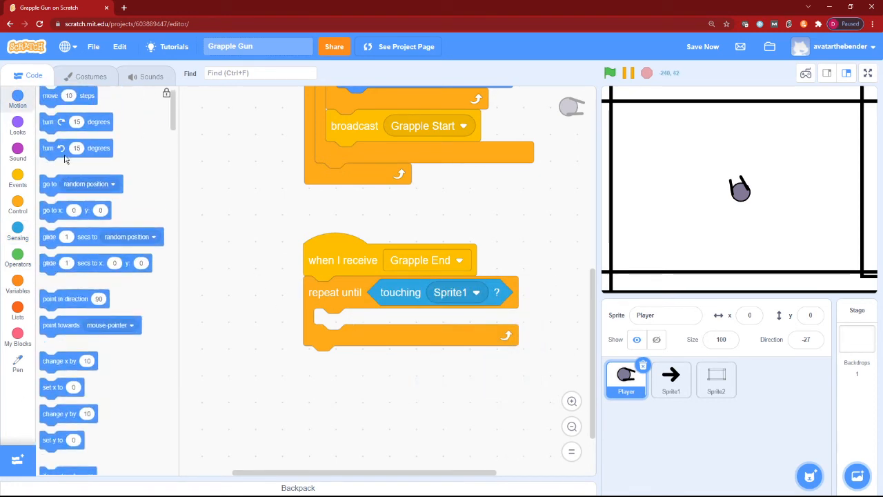
pyautogui.moveTo(62, 95); pyautogui.dragTo(331, 324)
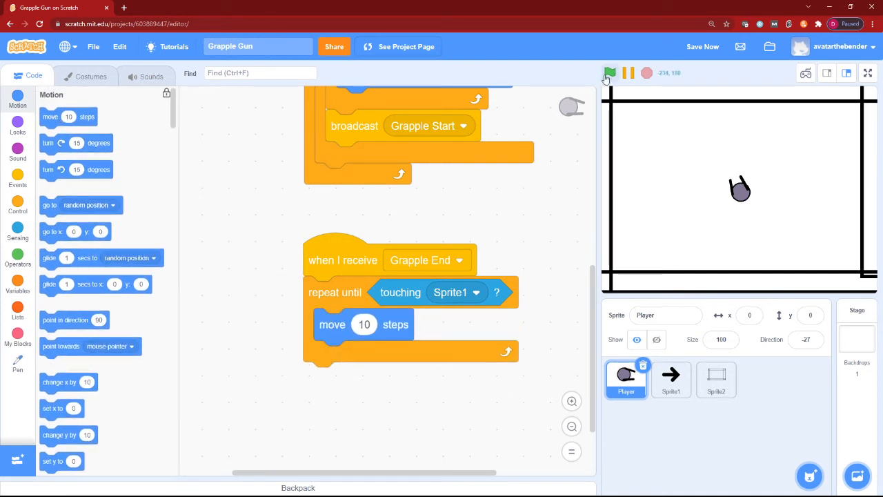
pyautogui.click(610, 73)
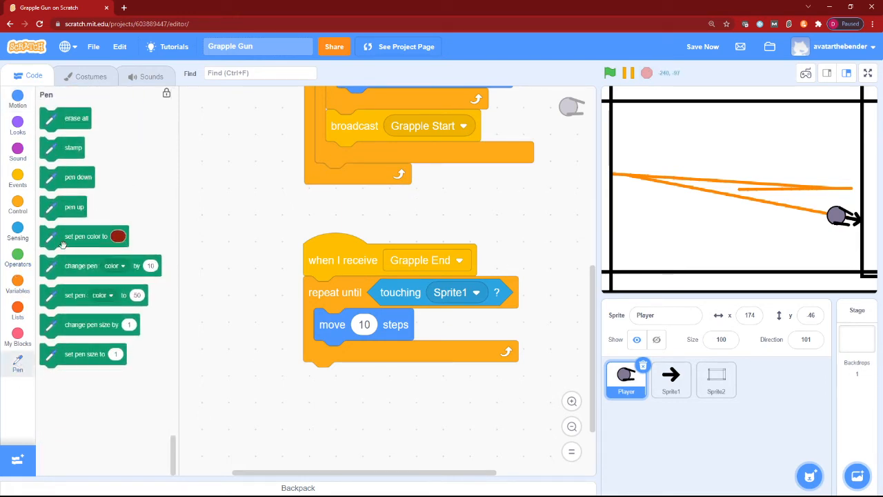
# Set a white pen colour and pen size 10 inside Player's Grapple End loop, then test the trail.
pyautogui.moveTo(85, 236); pyautogui.dragTo(393, 327)
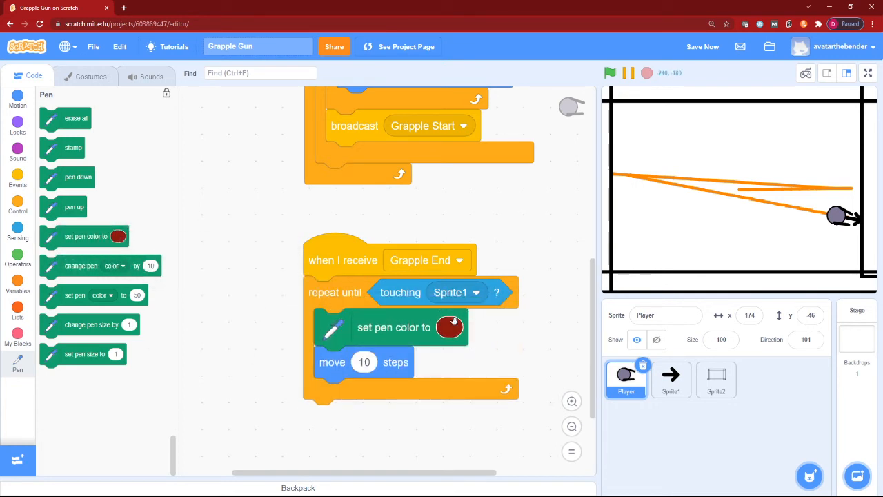
pyautogui.click(450, 327)
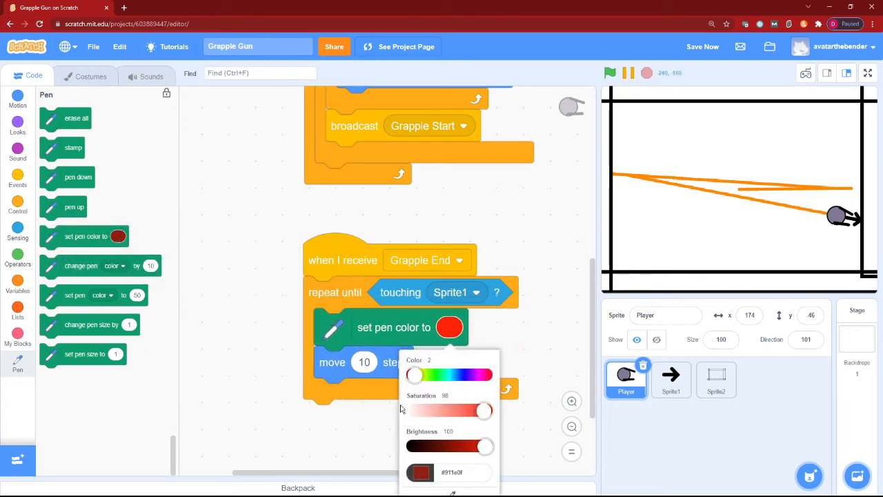
pyautogui.moveTo(483, 411); pyautogui.dragTo(412, 411)
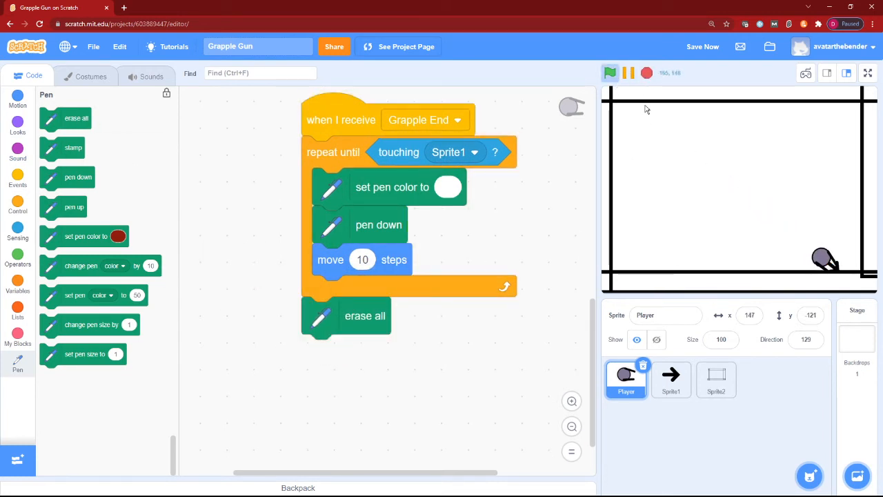
pyautogui.moveTo(82, 353); pyautogui.dragTo(317, 293)
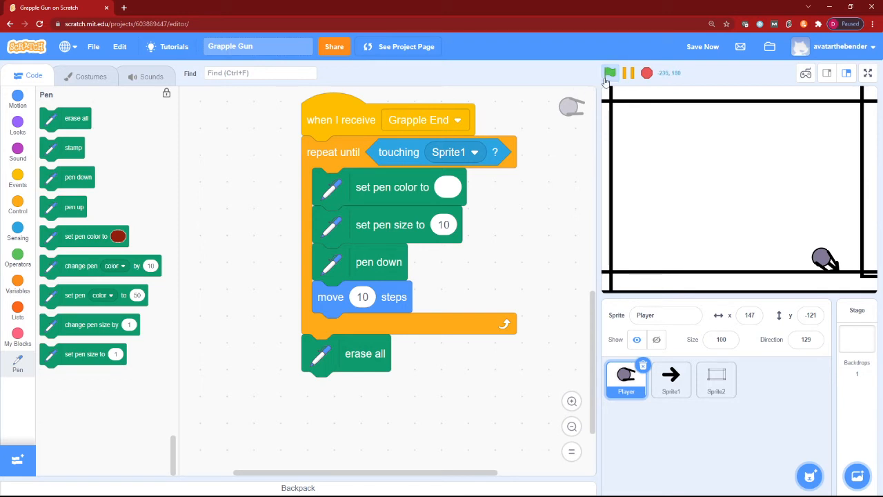
pyautogui.click(610, 72)
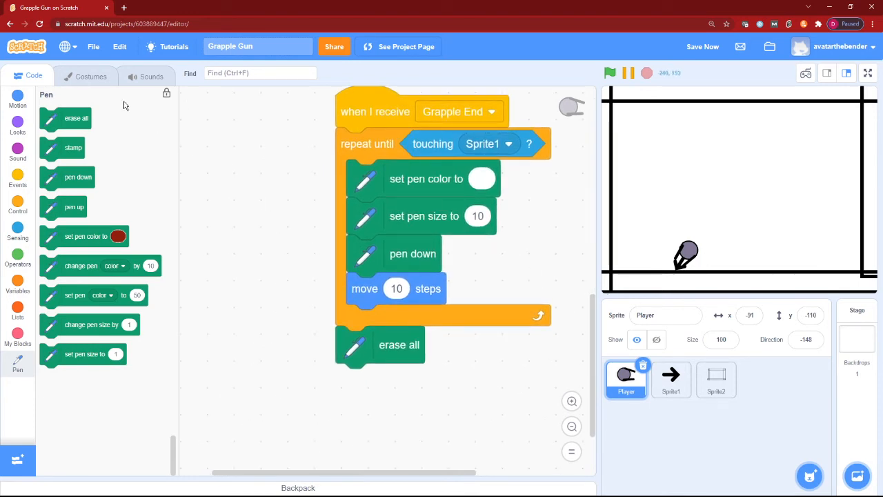
pyautogui.click(16, 96)
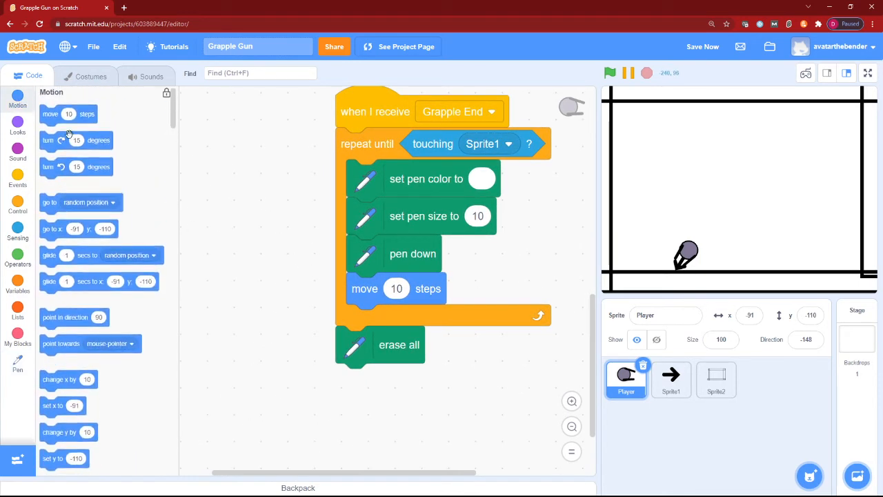
pyautogui.click(610, 71)
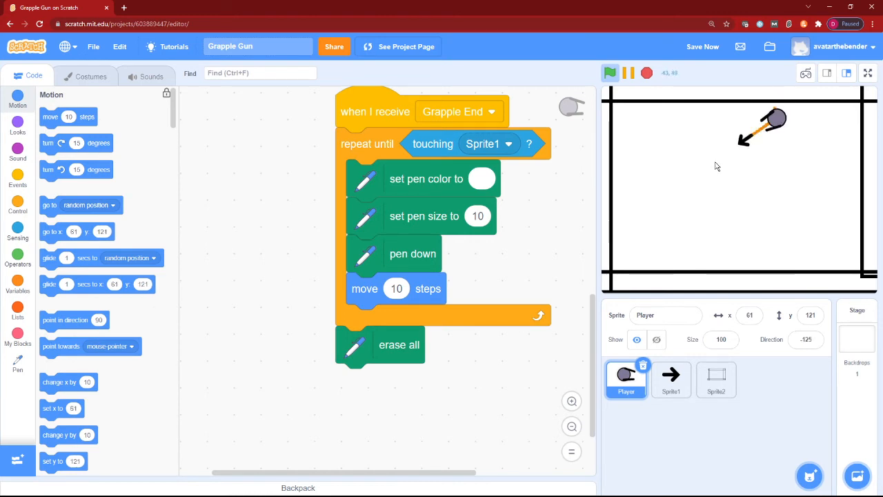
pyautogui.click(610, 72)
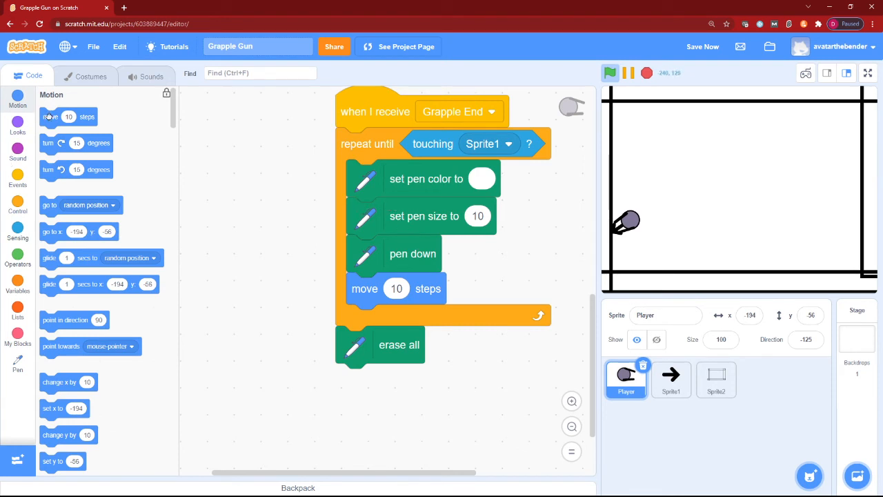
pyautogui.click(91, 75)
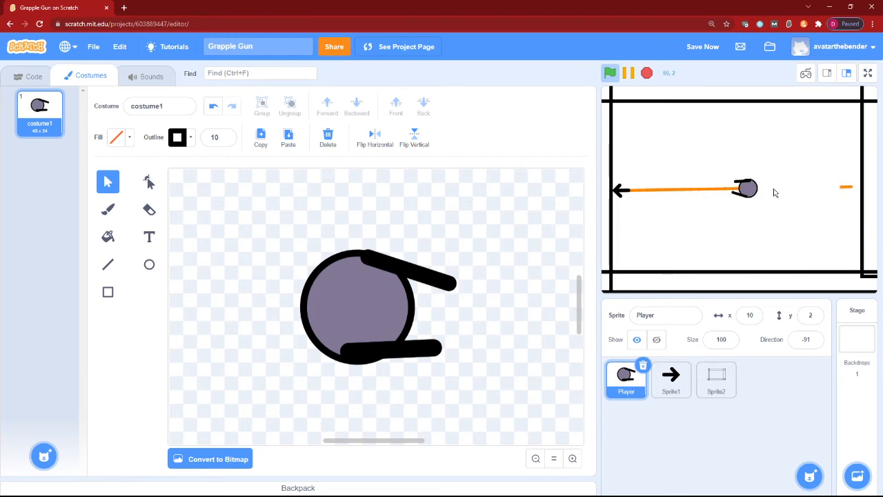
# Test-run the grapple, look over Sprite1's scripts and switch to editing the Player sprite.
pyautogui.click(671, 379)
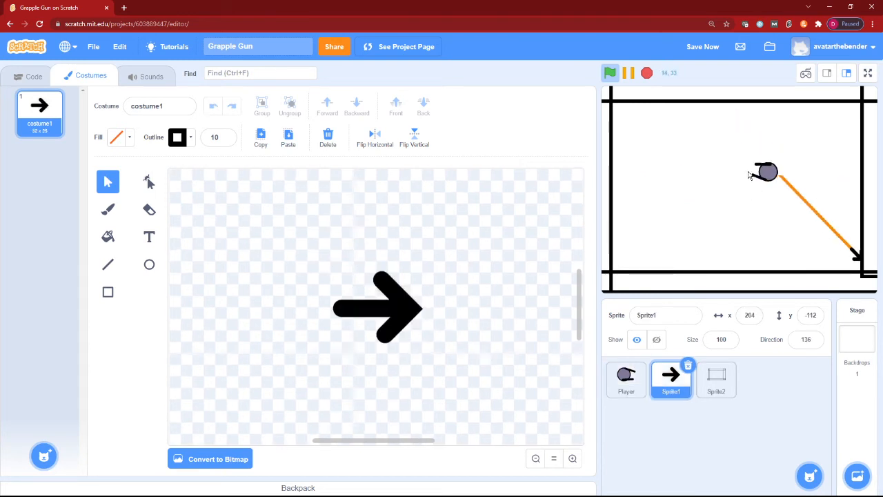
pyautogui.click(610, 72)
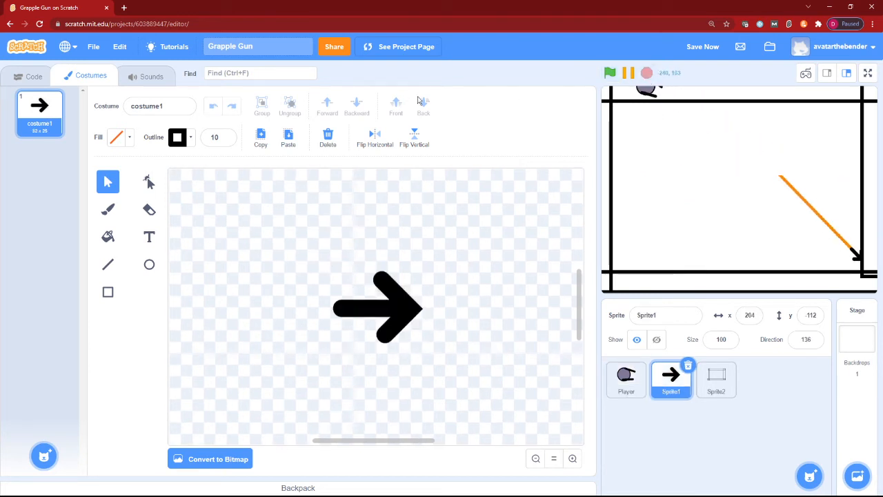
pyautogui.click(28, 76)
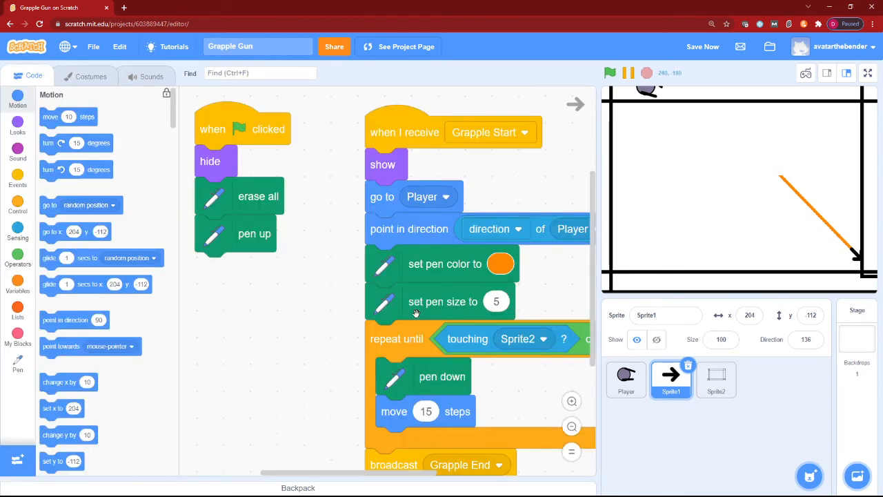
pyautogui.scroll(-3)
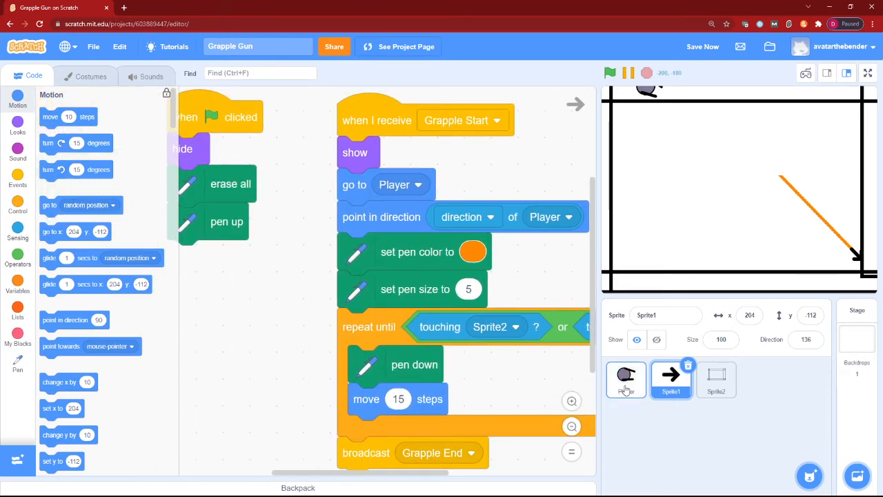
pyautogui.click(626, 379)
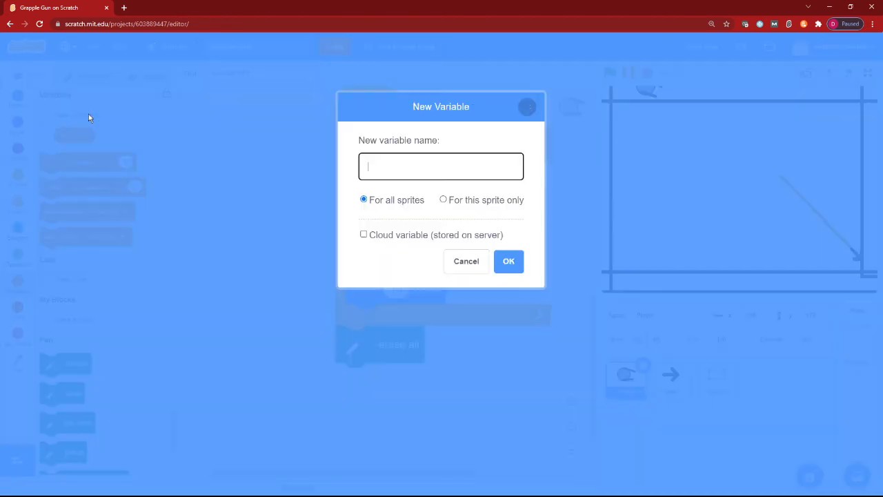
# Create a 'can grapple?' variable for all sprites.
pyautogui.write('can grapple?')
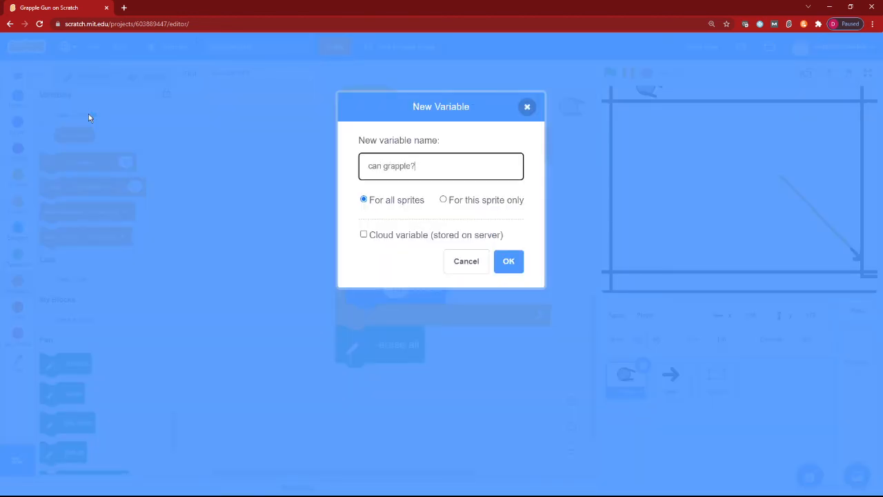
pyautogui.click(508, 260)
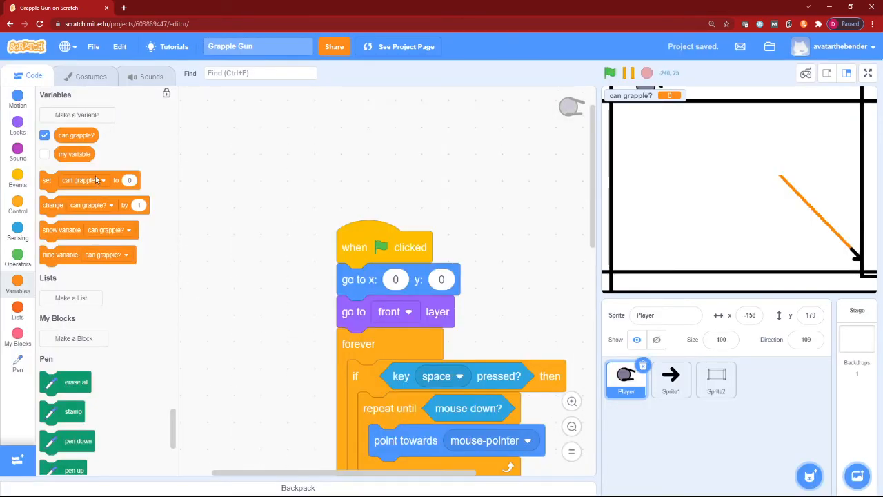
# Set 'can grapple?' to 0 at start, 1 on Grapple End and 0 after erasing, and hide its monitor.
pyautogui.scroll(-3)
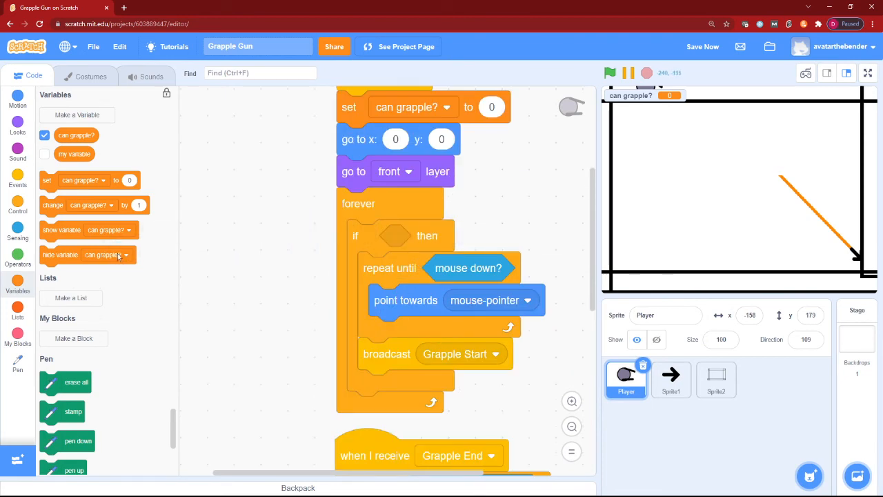
pyautogui.click(16, 231)
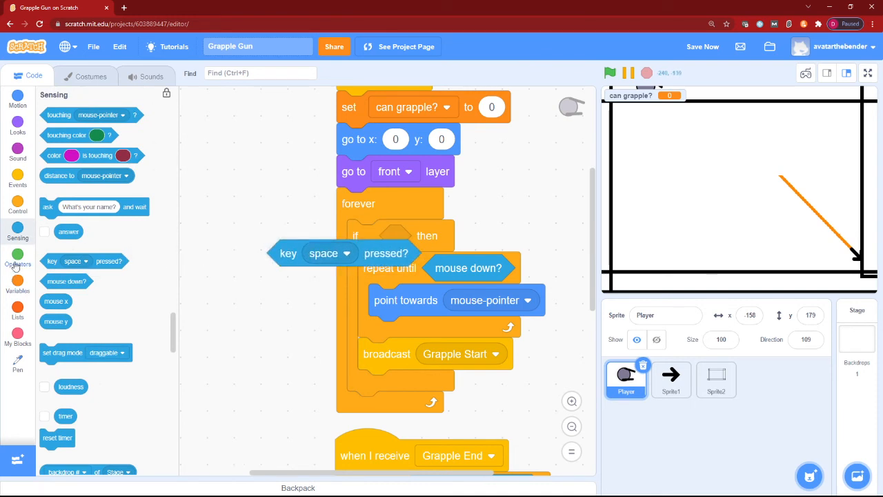
pyautogui.click(16, 261)
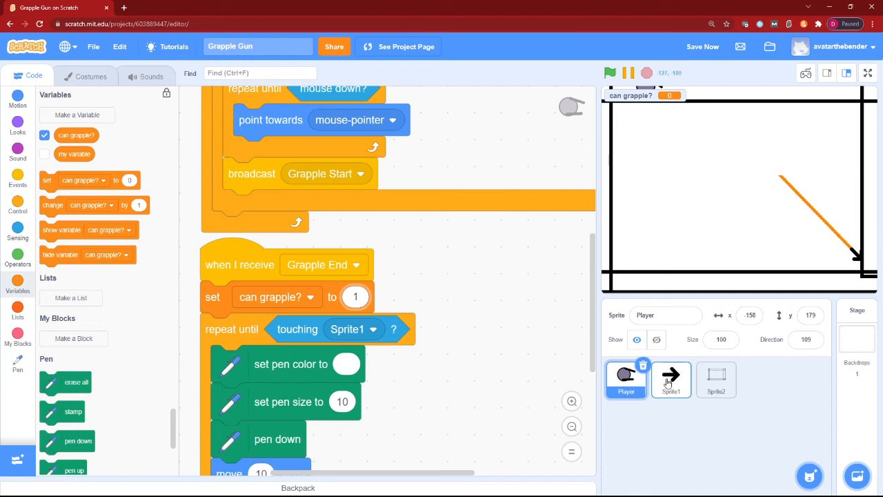
pyautogui.click(670, 379)
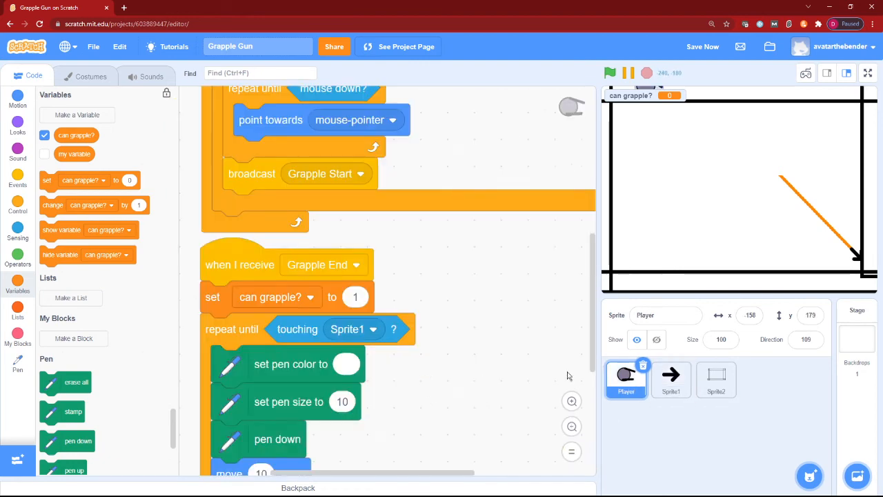
pyautogui.scroll(-3)
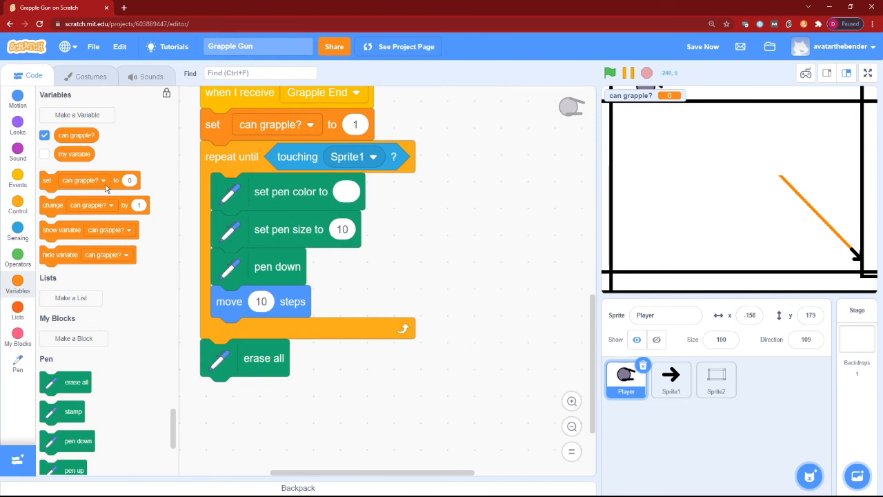
pyautogui.click(610, 71)
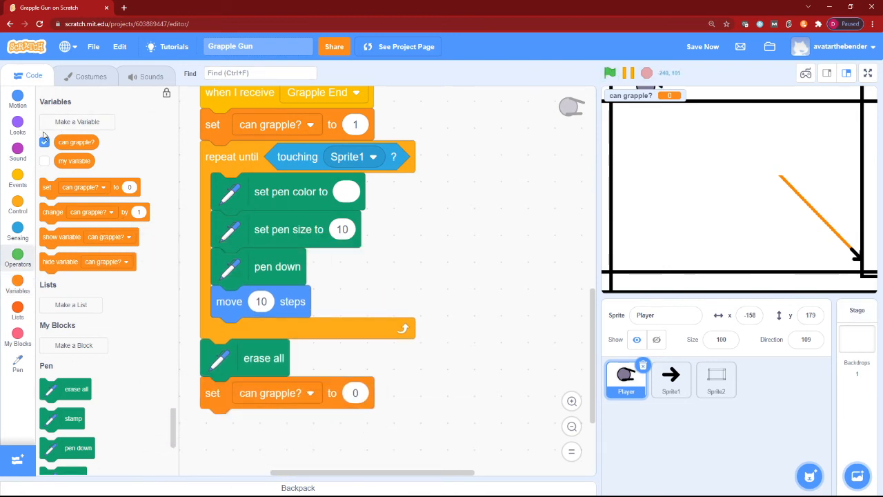
pyautogui.click(867, 72)
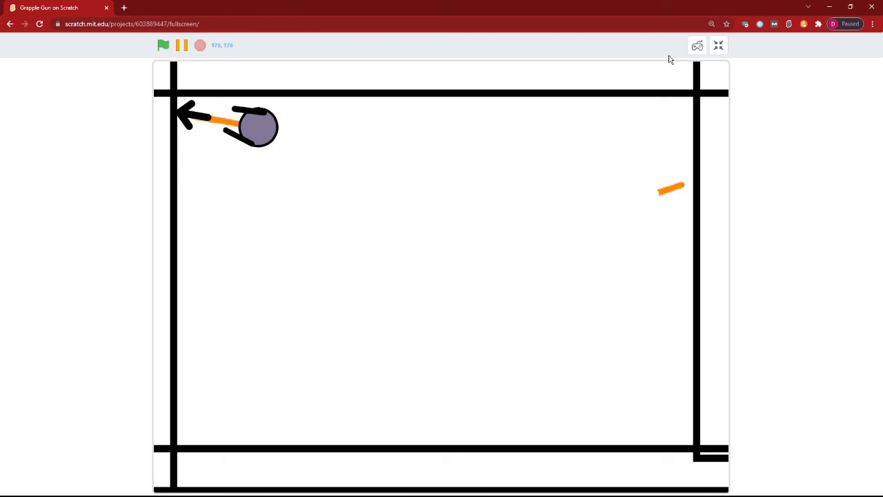
# Leave full-screen play, review Sprite1's script and bring up Player's Grapple End script with motion blocks.
pyautogui.click(719, 44)
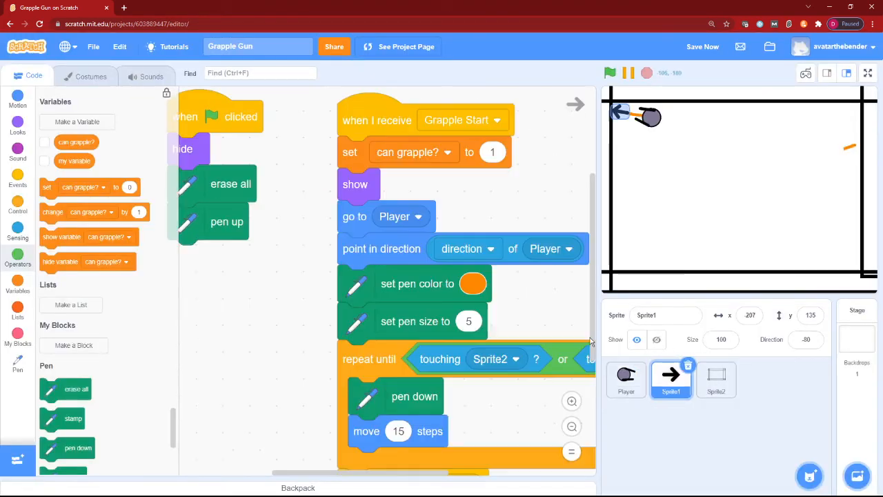
pyautogui.scroll(-3)
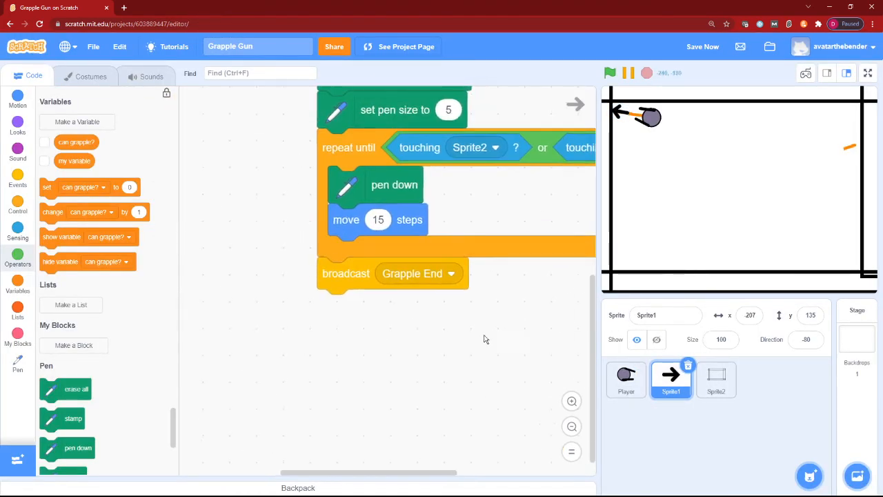
pyautogui.click(626, 378)
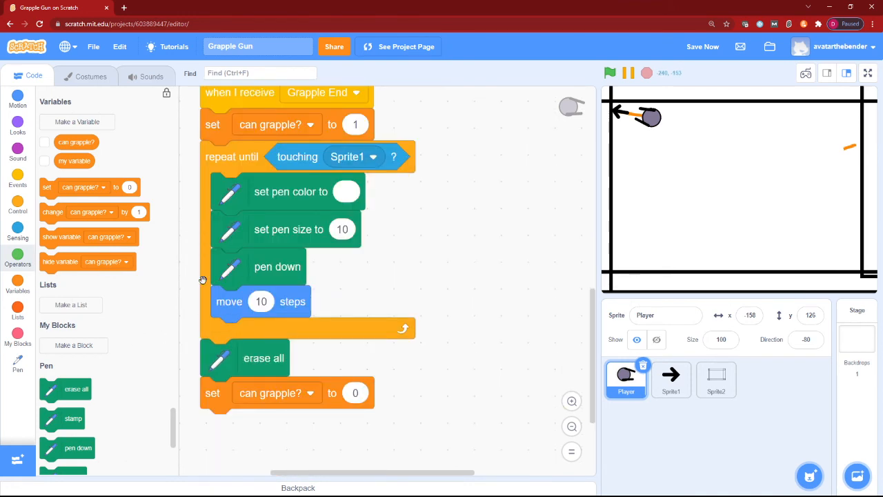
pyautogui.click(17, 102)
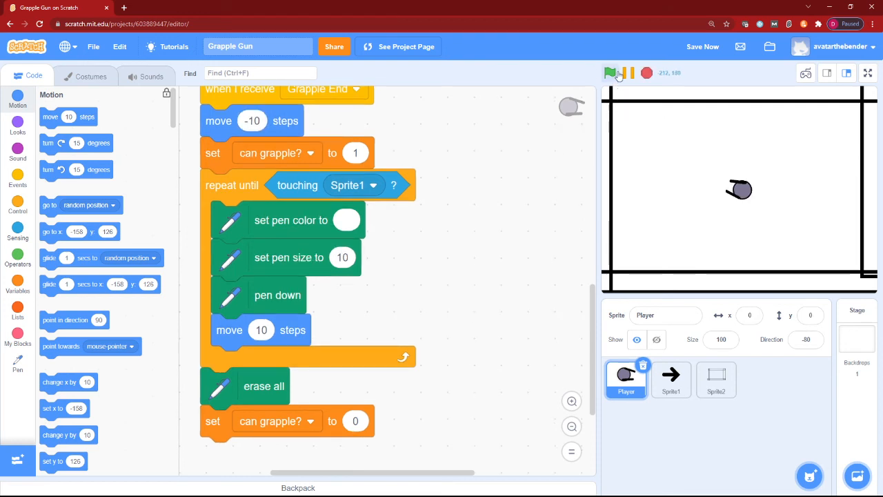
# Start Player's Grapple End script with a small backwards move of about -2 steps.
pyautogui.click(609, 72)
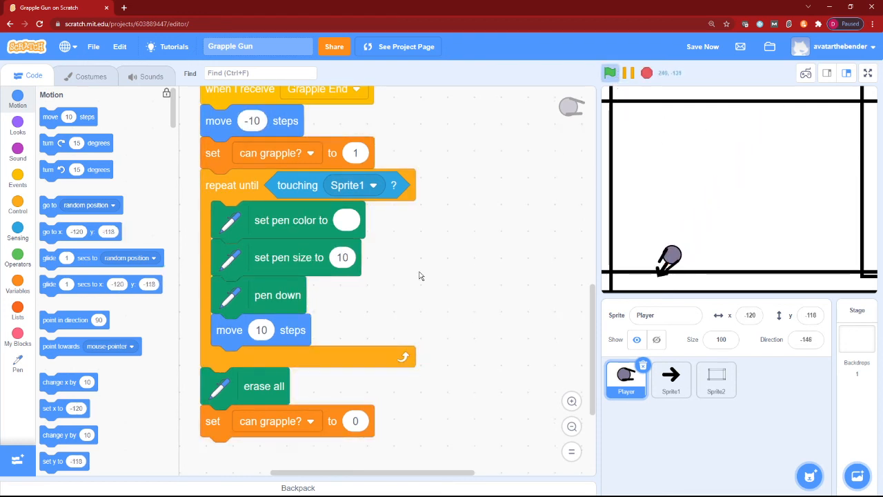
pyautogui.click(252, 120)
pyautogui.write('-20')
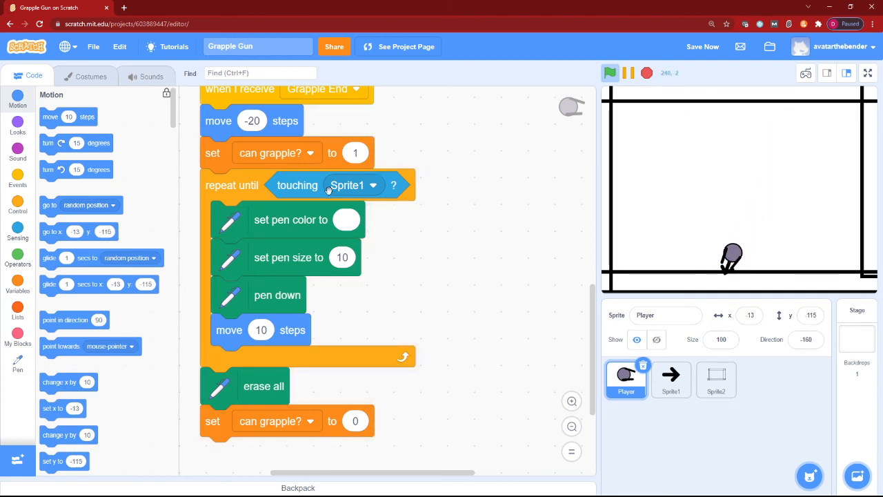
pyautogui.click(253, 121)
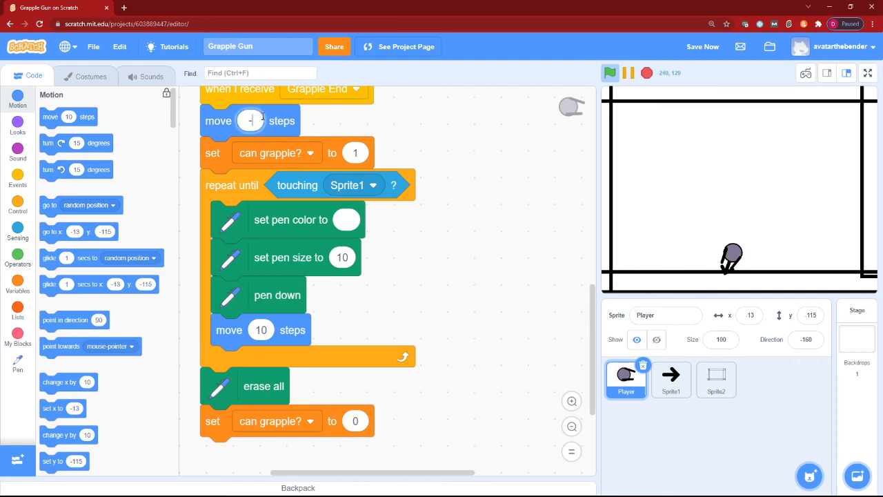
pyautogui.write('-2')
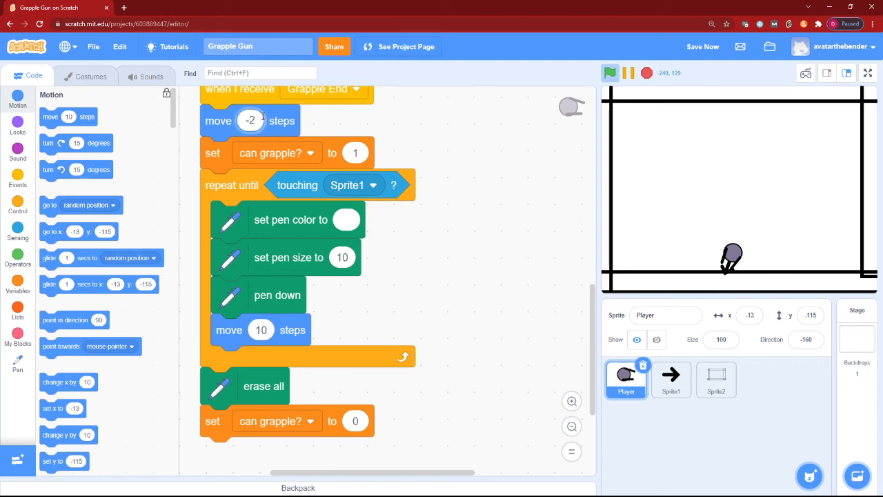
pyautogui.write('-3')
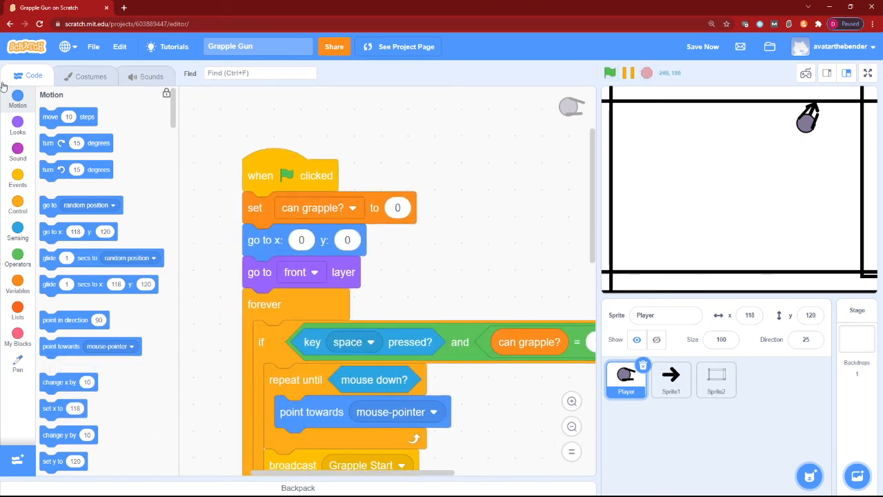
# Check the Player's grapple-gun costume, test the project with the green flag, and return to Code.
pyautogui.click(91, 76)
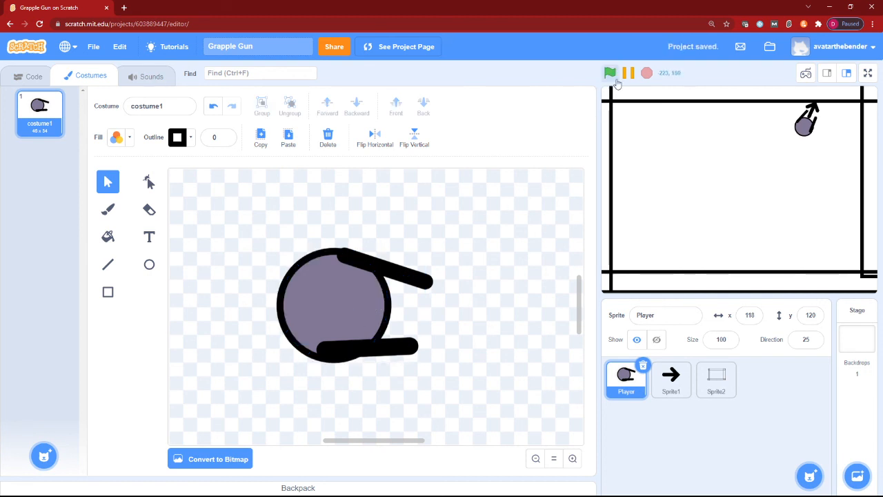
pyautogui.click(867, 73)
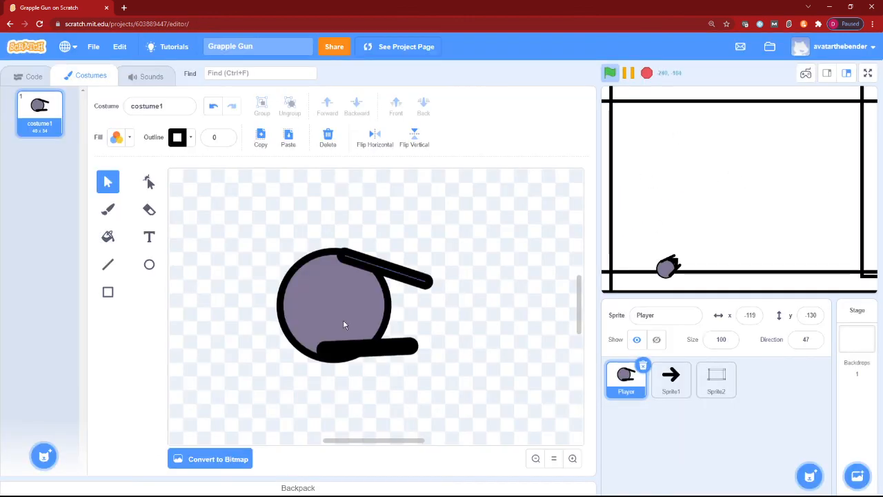
pyautogui.click(33, 76)
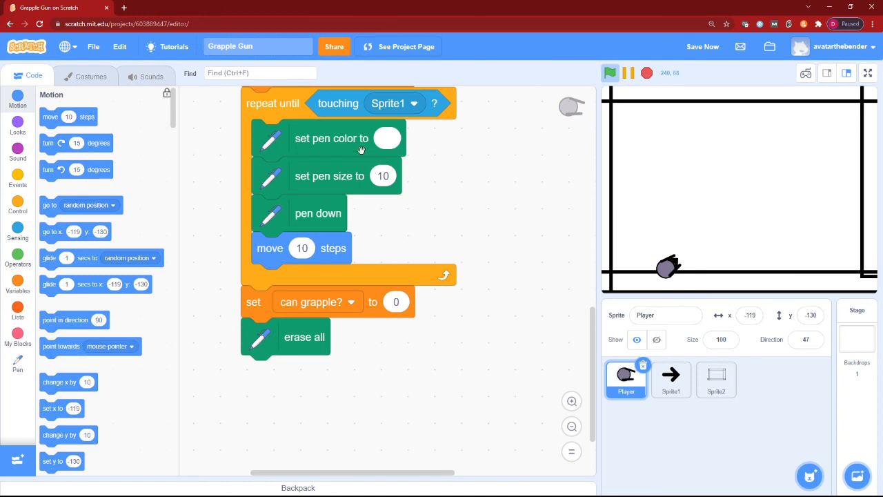
pyautogui.moveTo(641, 88)
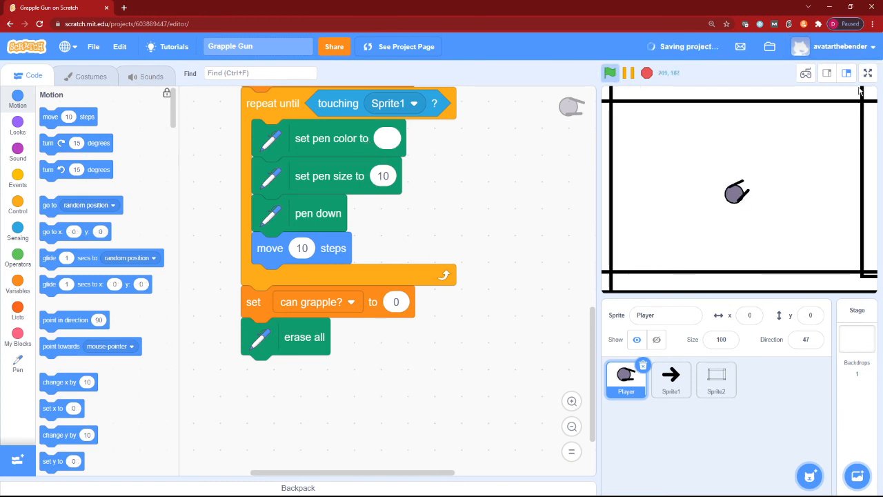
# Run the saved project full-screen so the player grapples up against the top wall.
pyautogui.click(867, 72)
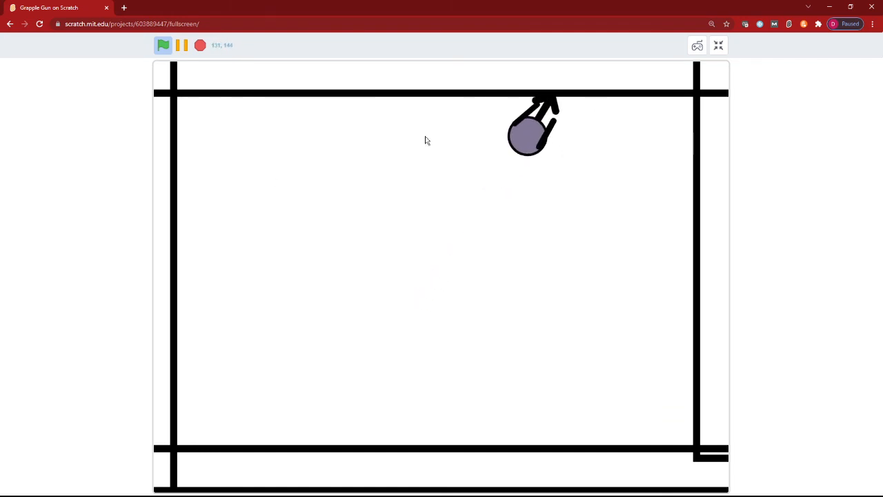